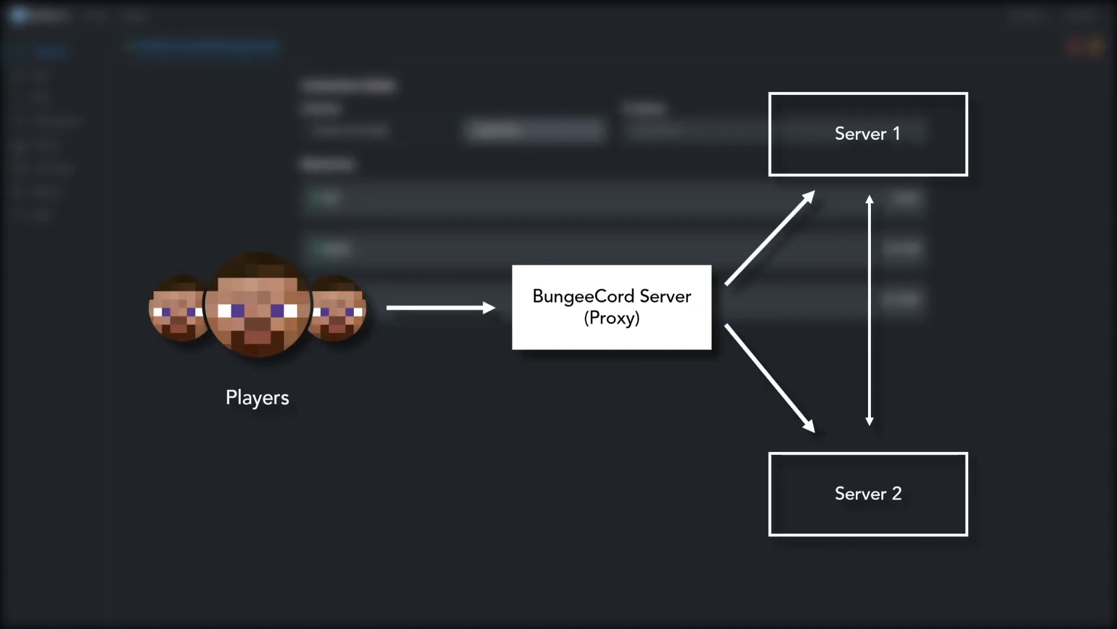
Step: View the VPS plans on the Server.pro Create Server page
left_click_drag(514, 306, 709, 306)
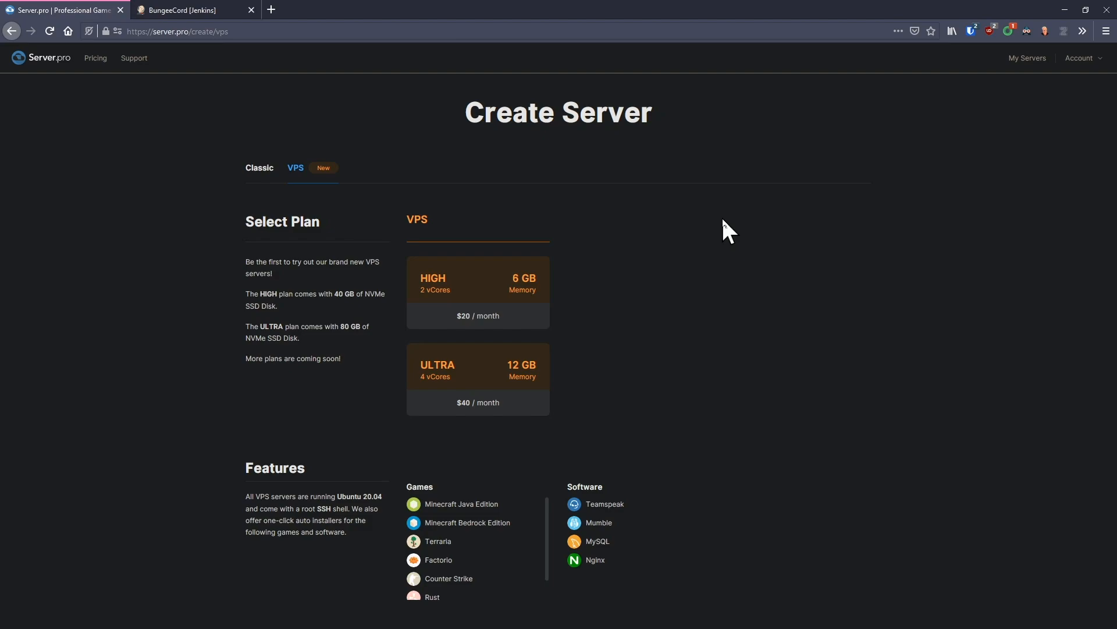
mouse_move(886, 126)
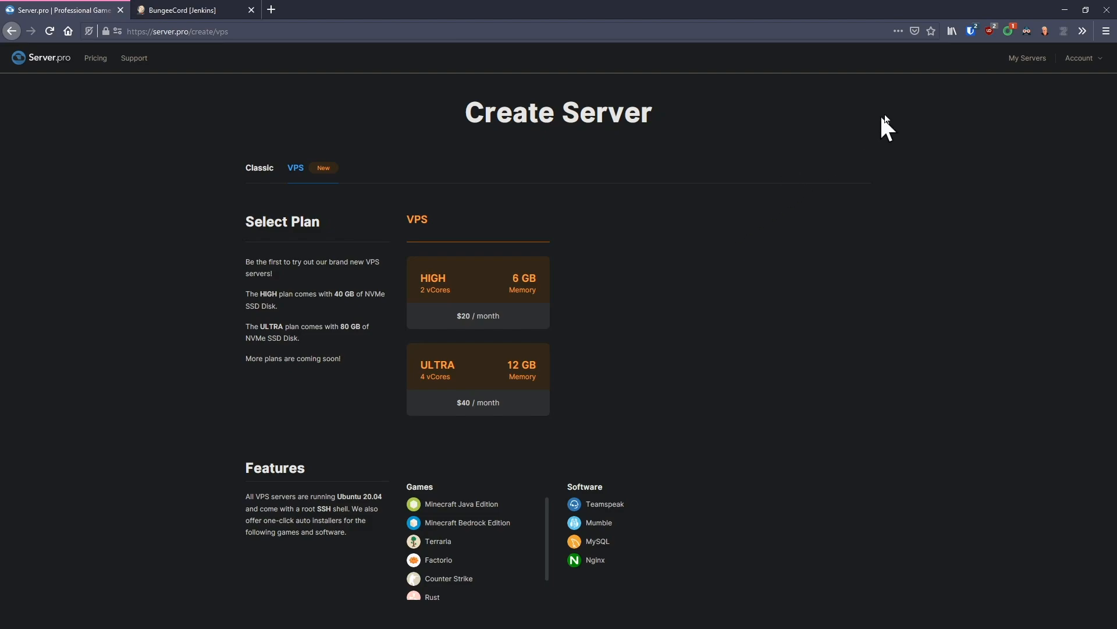
Step: Reach the VPS control panel from My Servers and begin a new service
left_click(1027, 58)
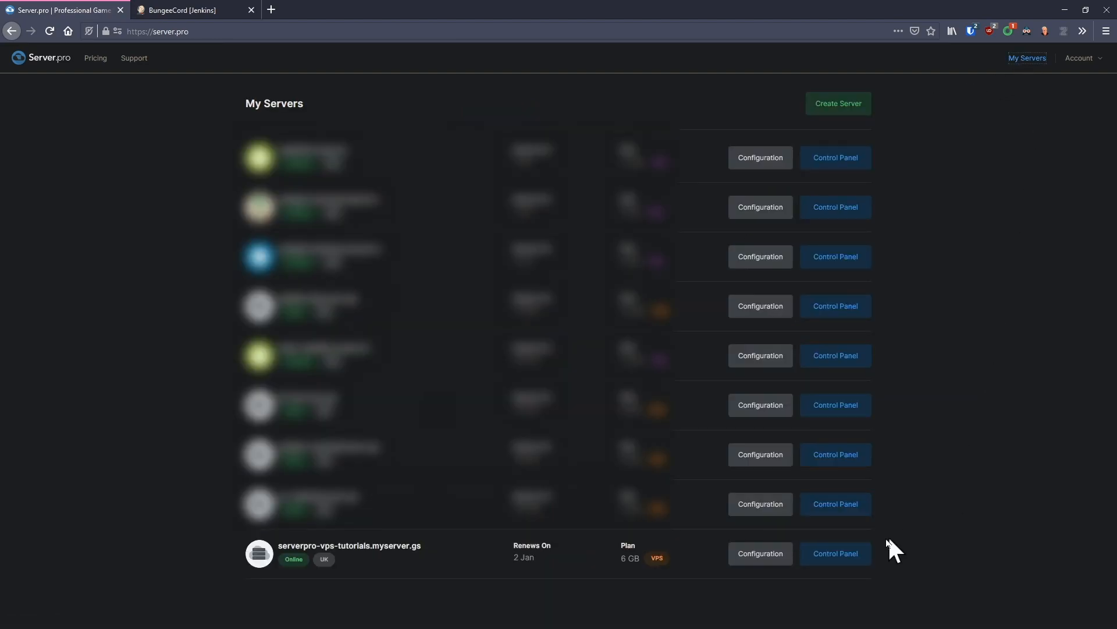
left_click(834, 553)
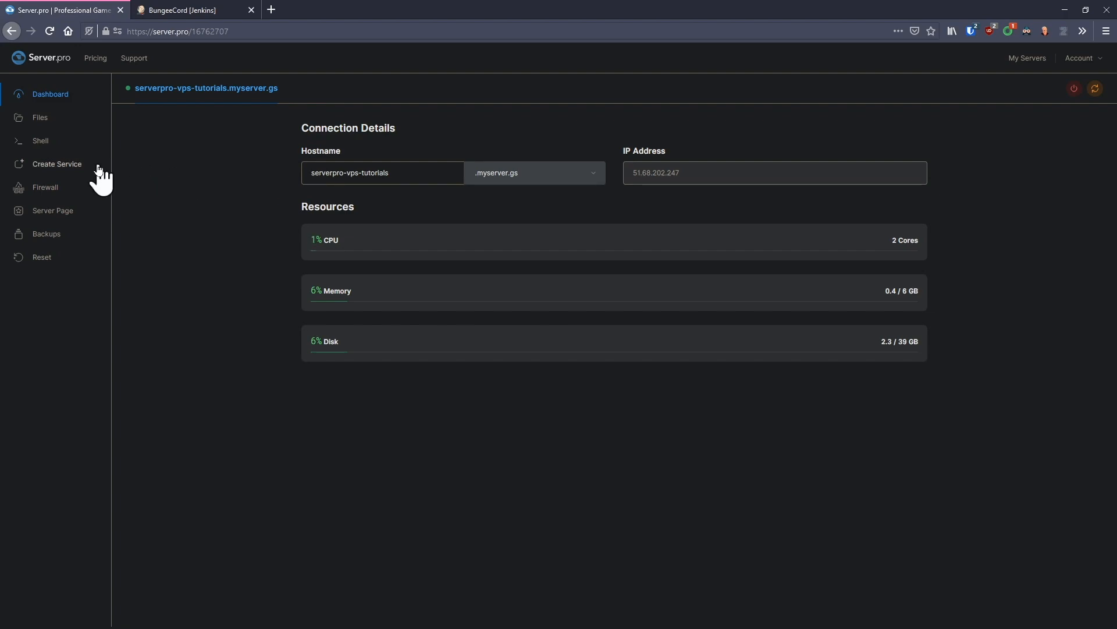
left_click(56, 165)
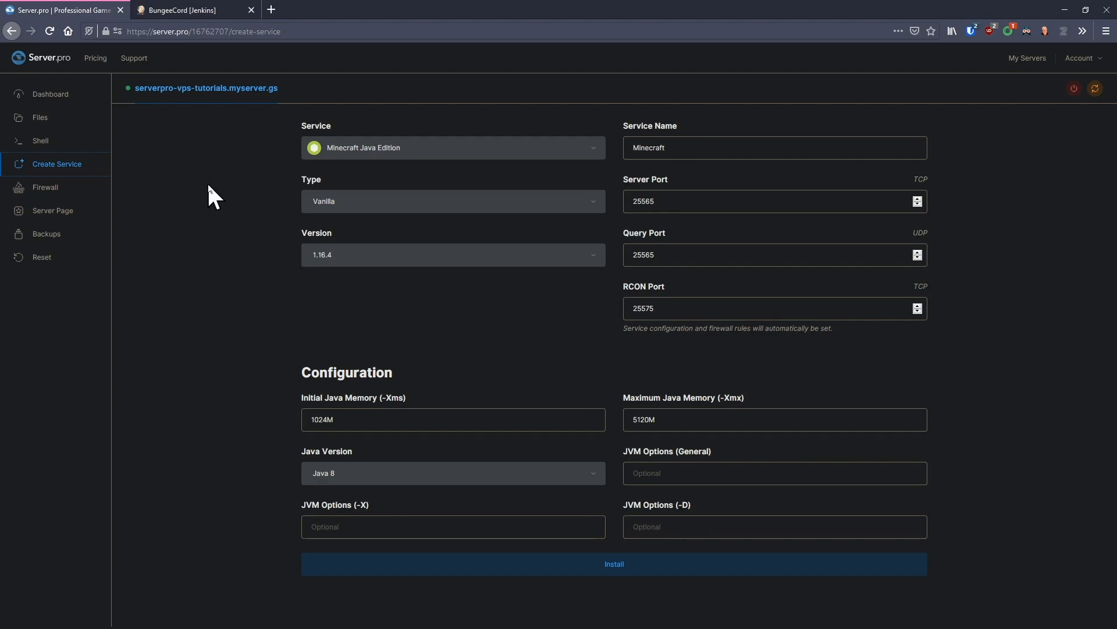
Step: Install a Minecraft Java Custom JAR service named BungeeProxy with 1024M maximum Java memory
left_click(453, 148)
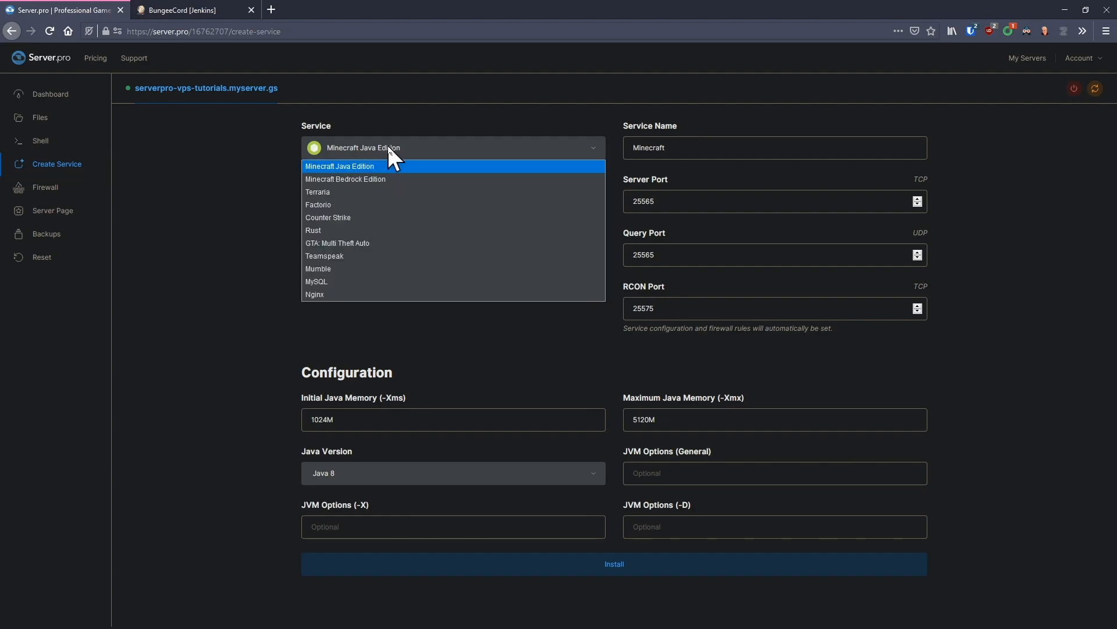
left_click(340, 166)
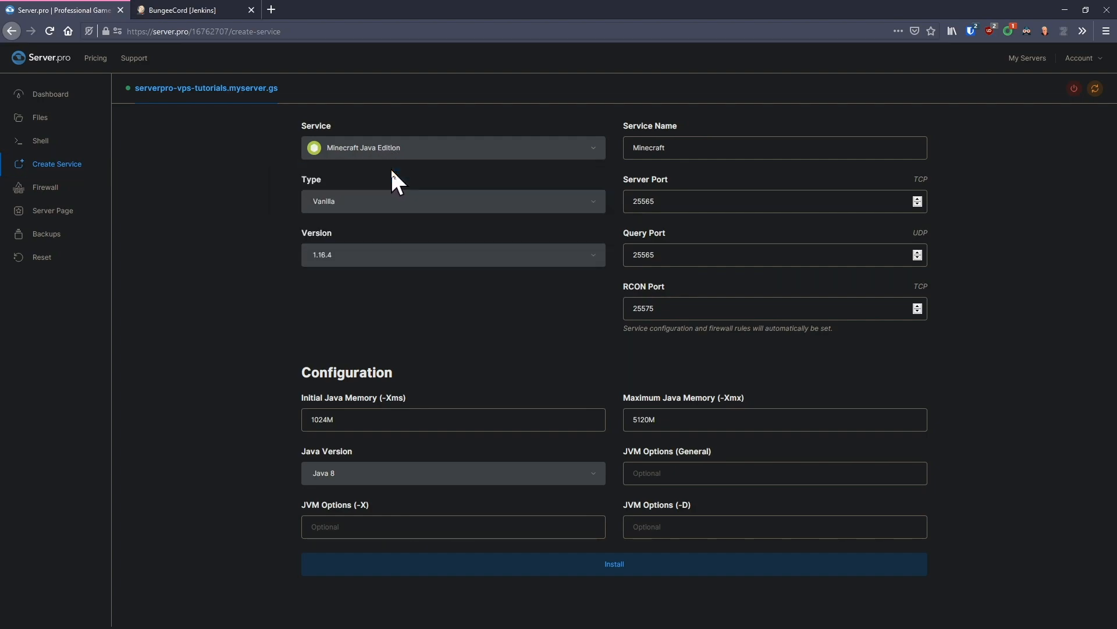
left_click(452, 201)
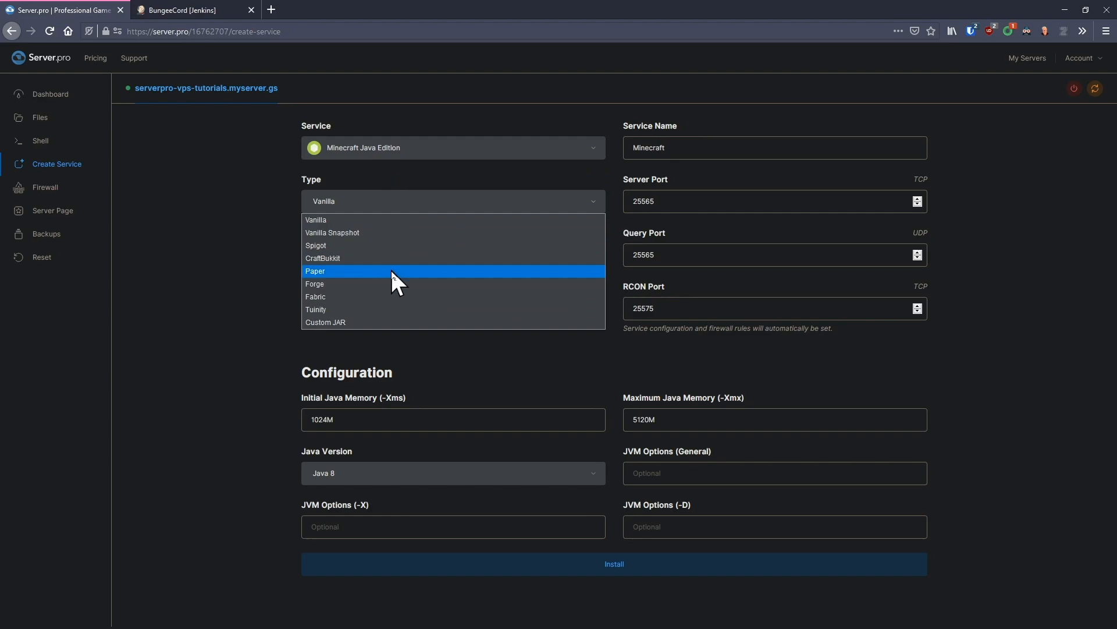
left_click(326, 323)
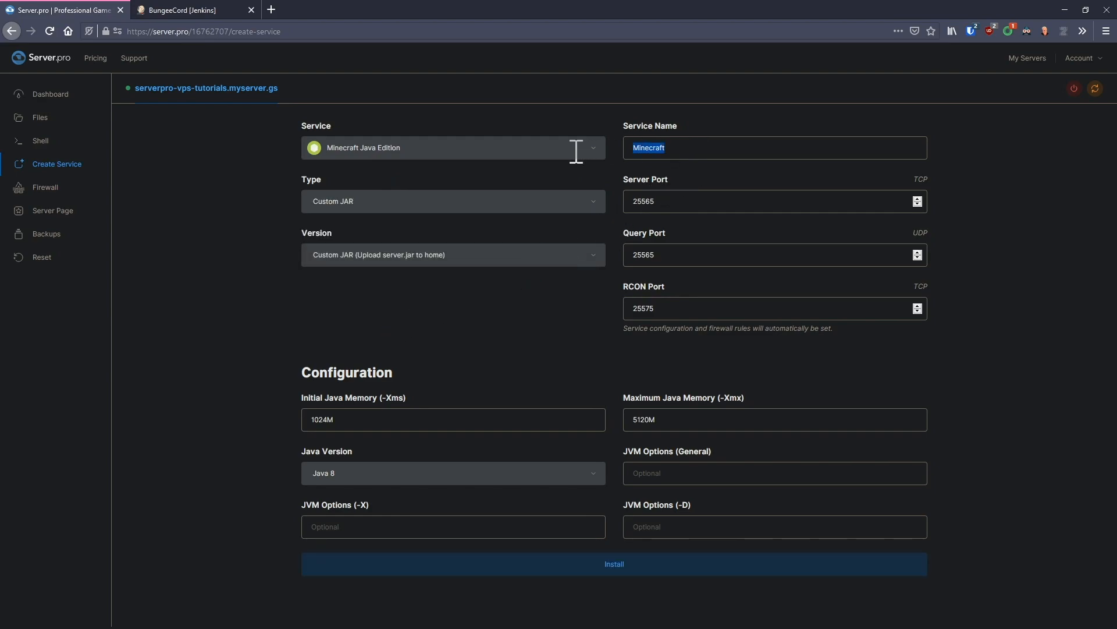
type("BungeeProxy")
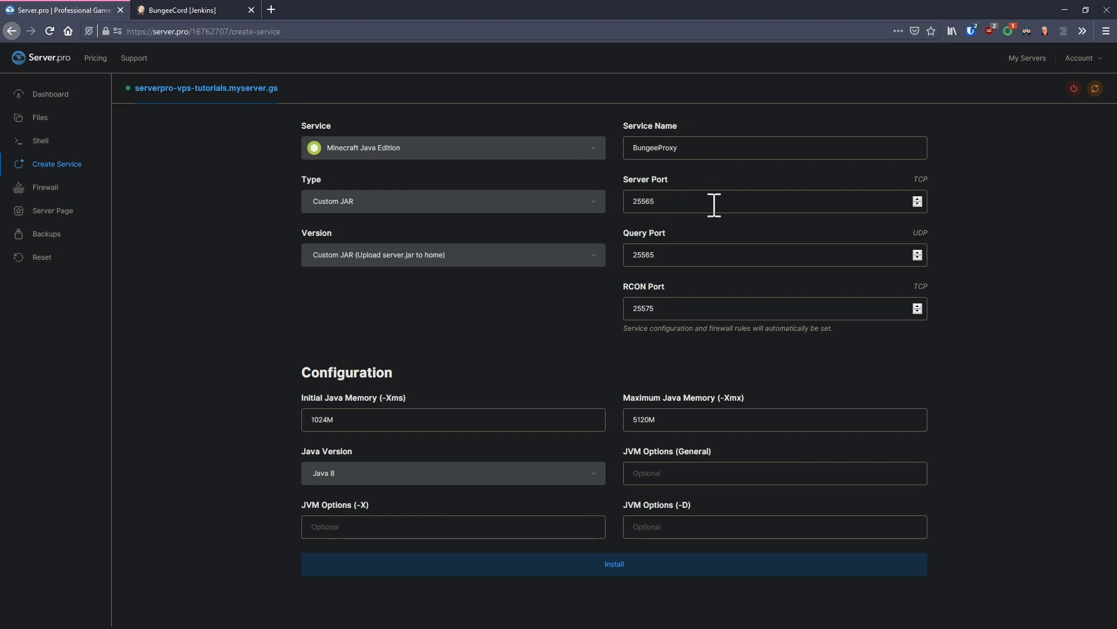
mouse_move(715, 374)
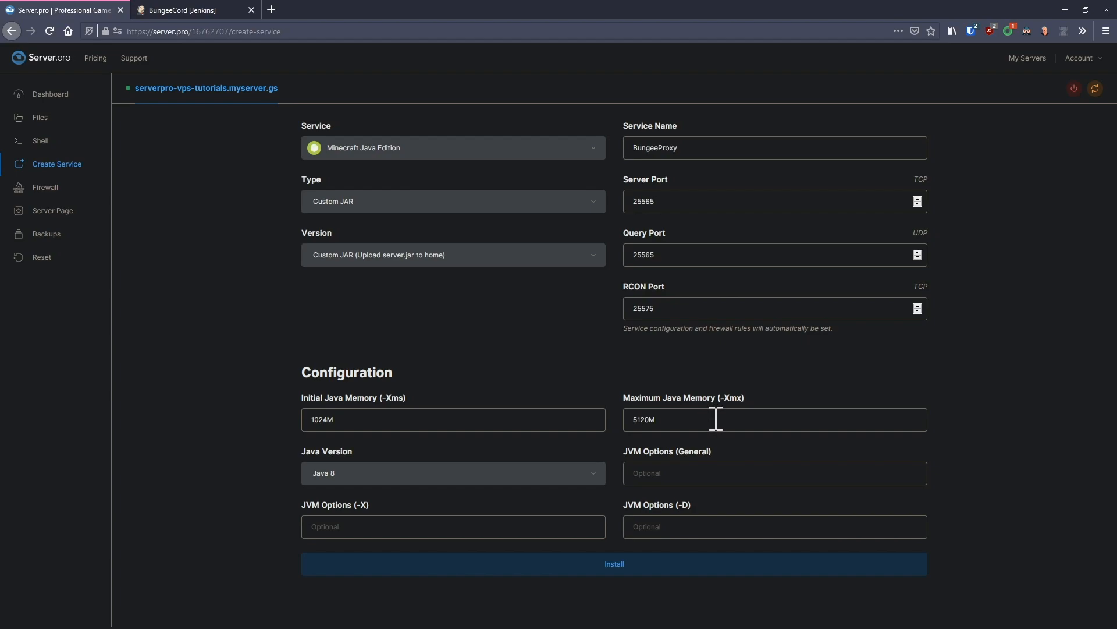
left_click(713, 201)
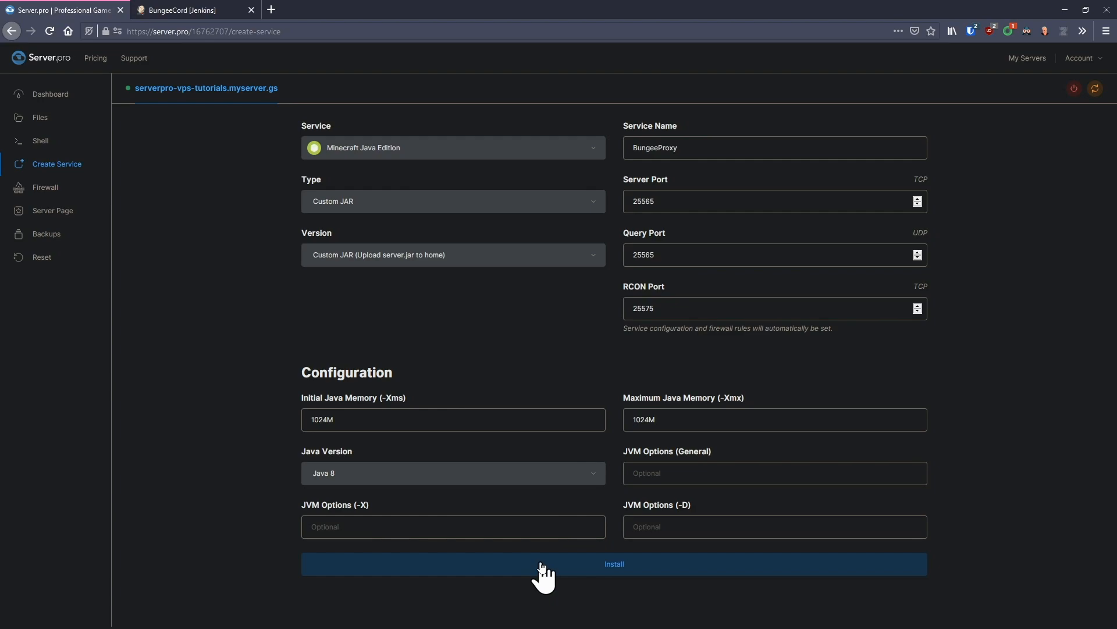
left_click(614, 564)
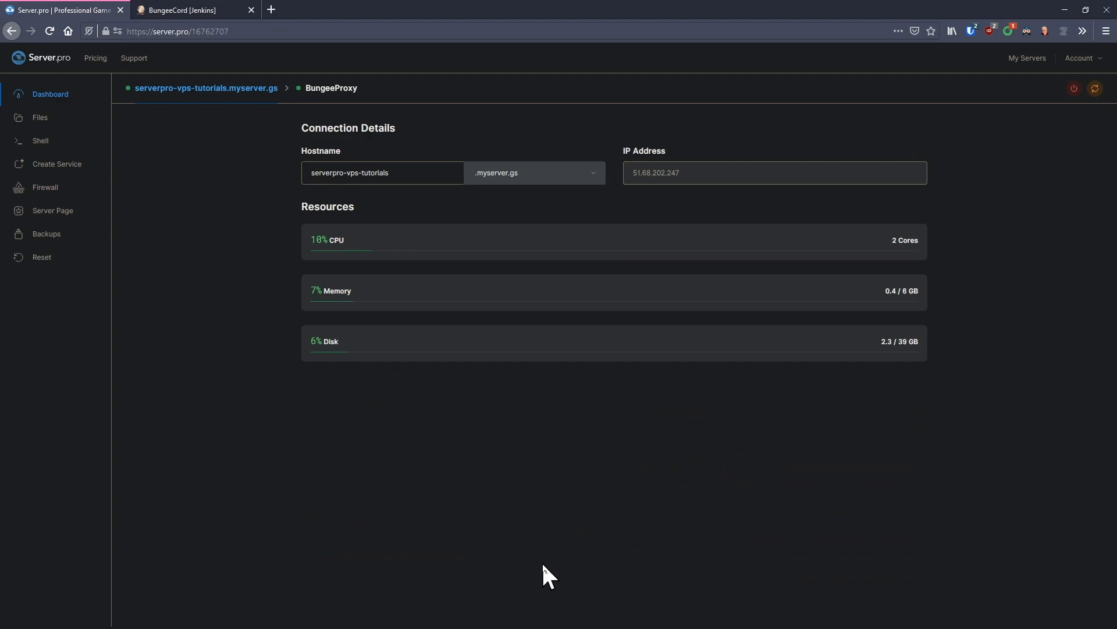
mouse_move(228, 299)
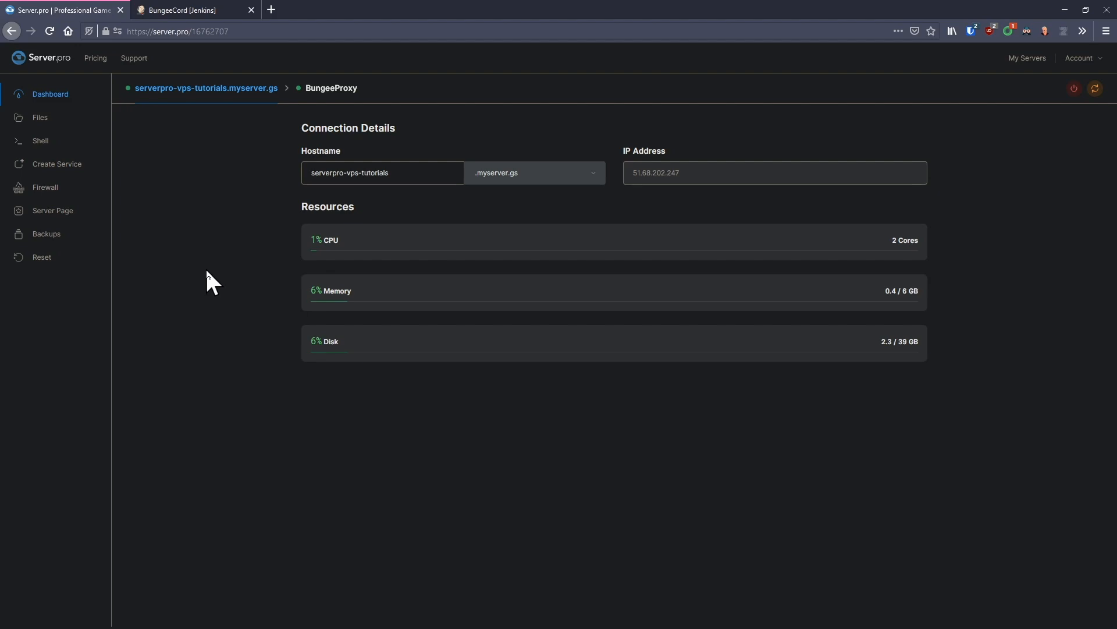
Step: Create a new Paper service and rename it Server1
left_click(56, 164)
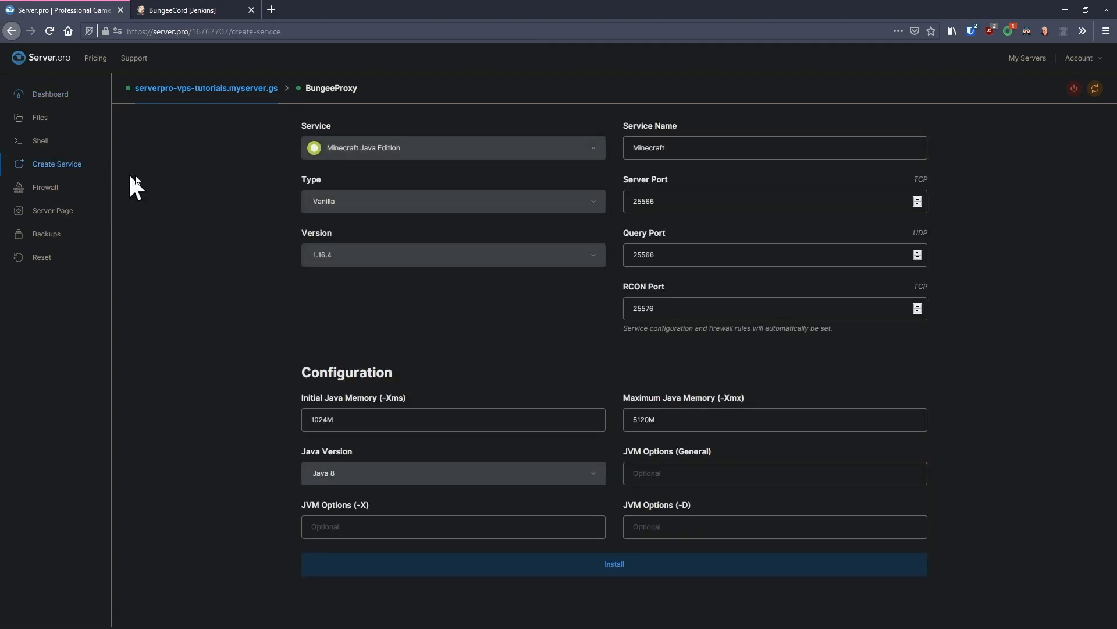
left_click(453, 148)
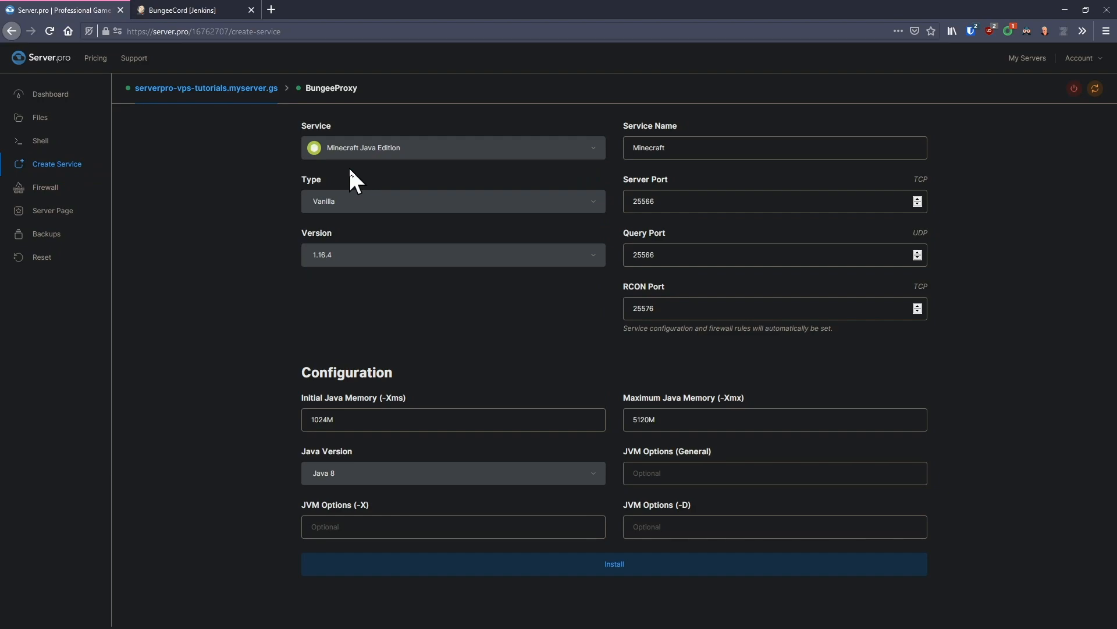
left_click(452, 202)
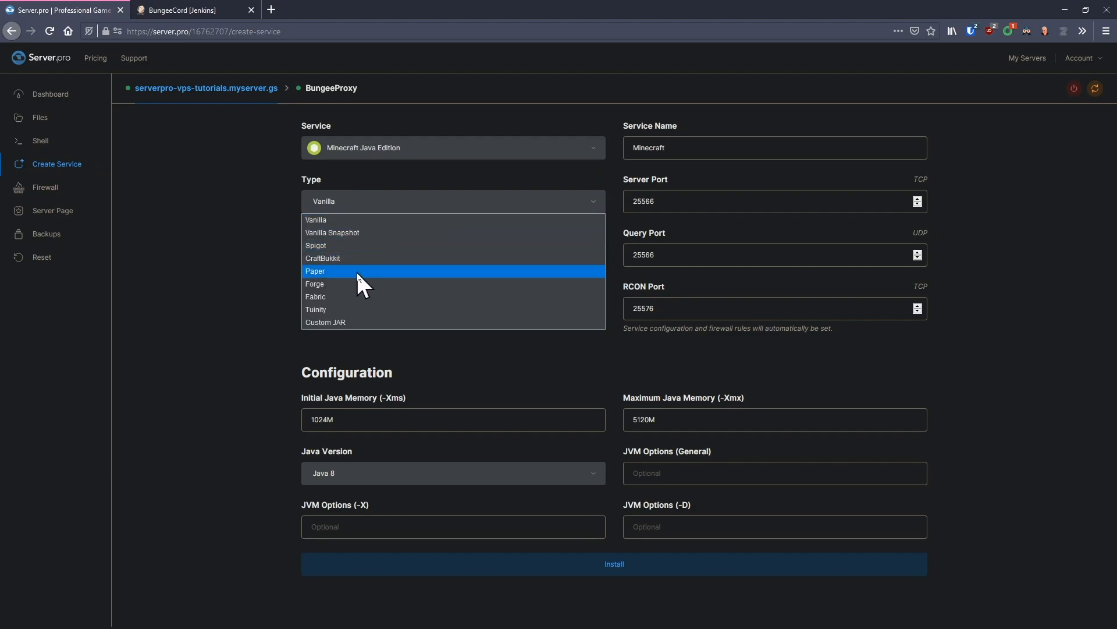
left_click(315, 272)
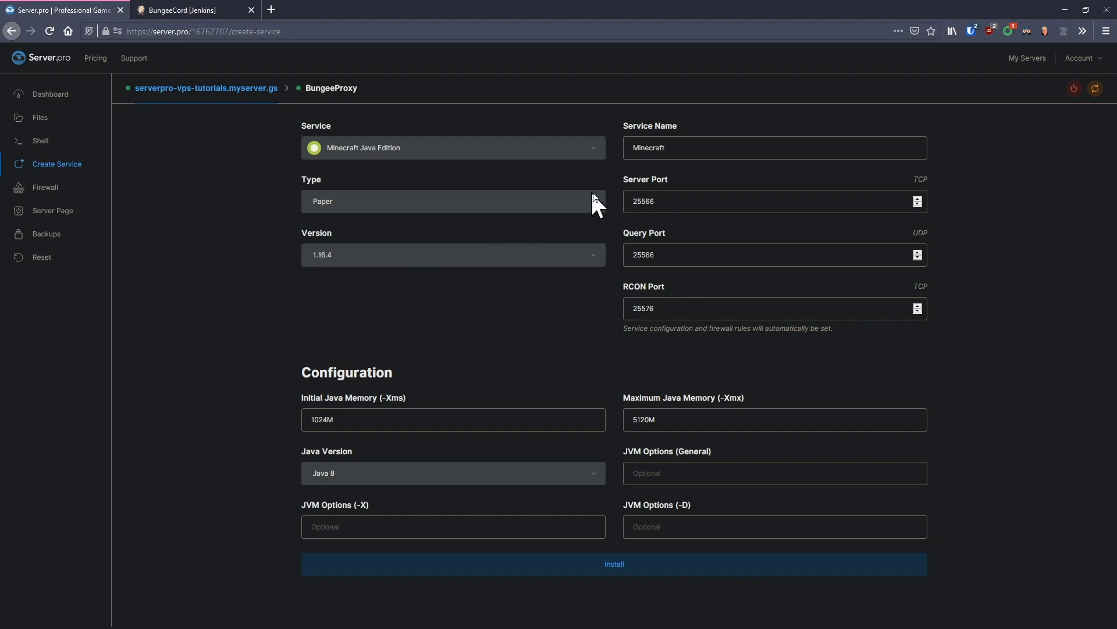
double_click(648, 147)
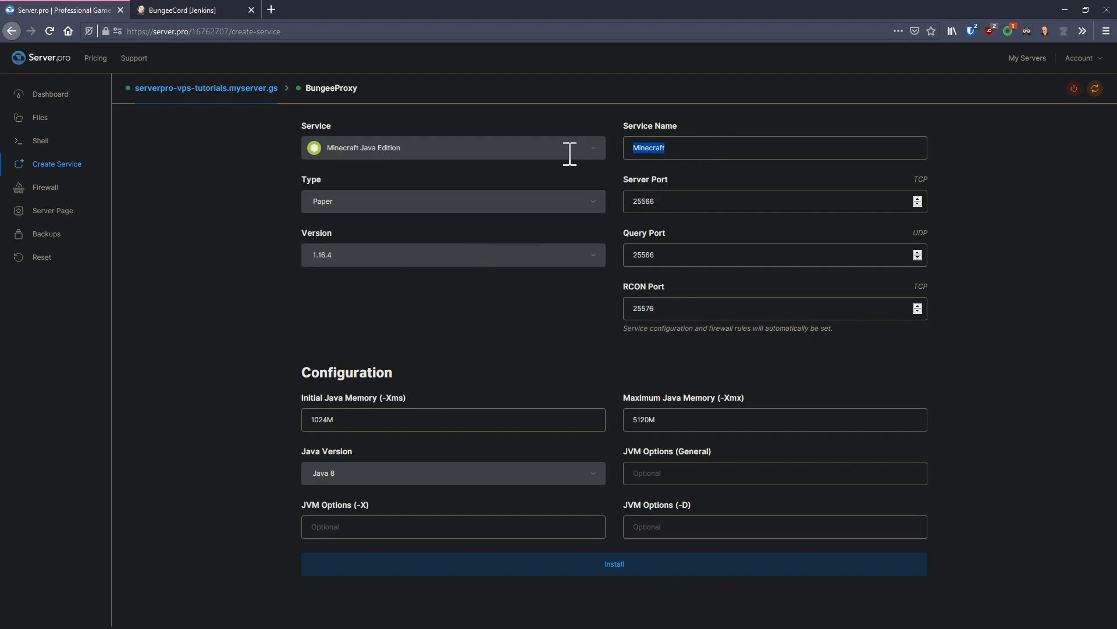
type("Server1")
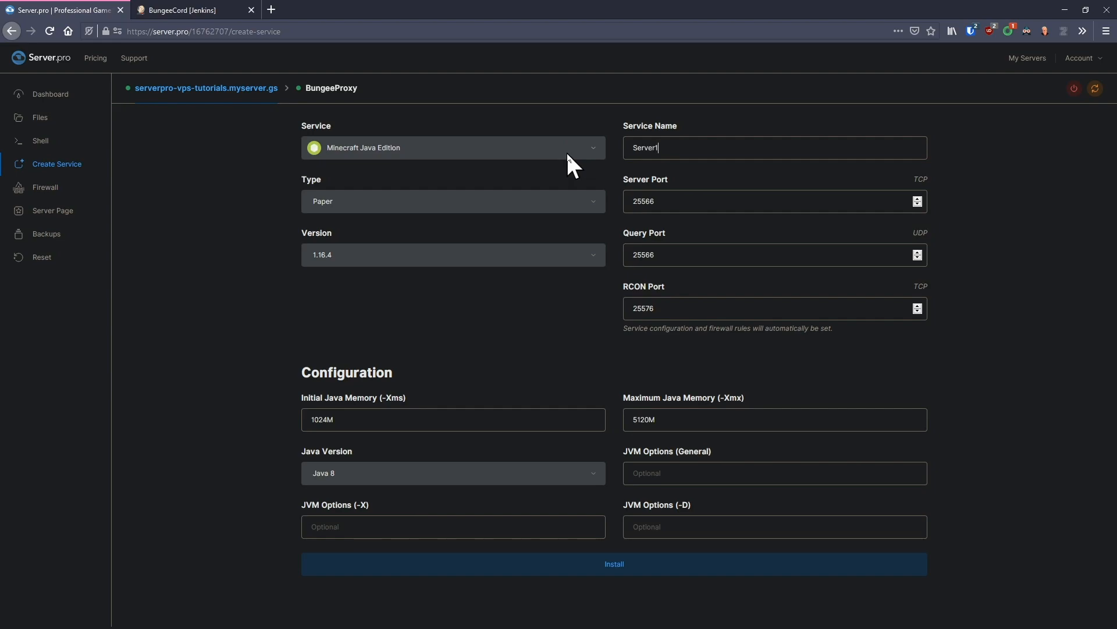
mouse_move(583, 168)
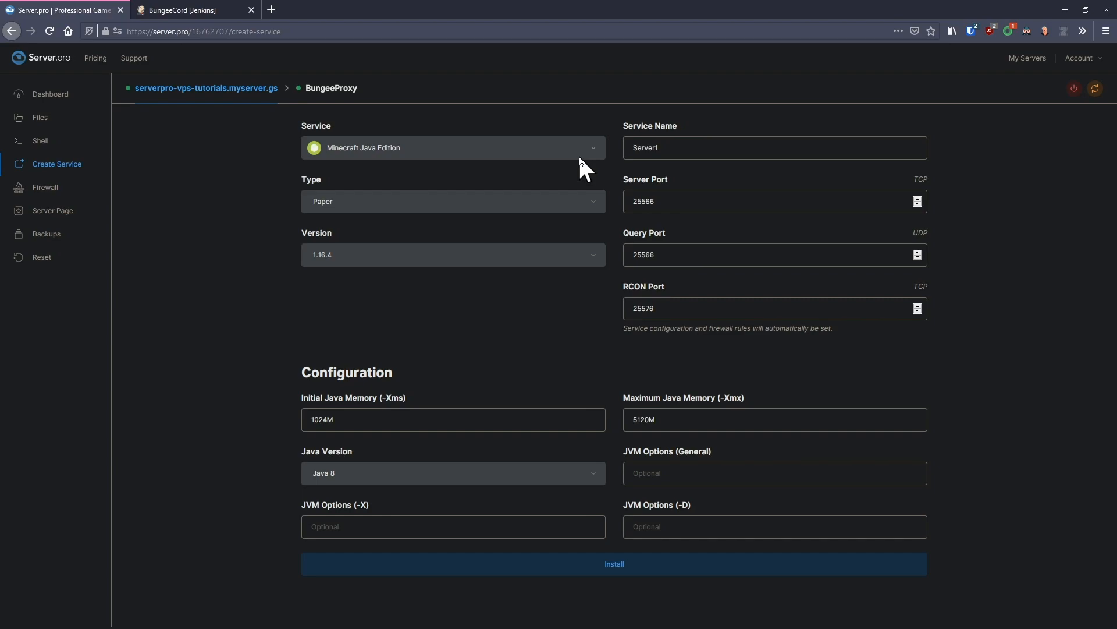
left_click(774, 148)
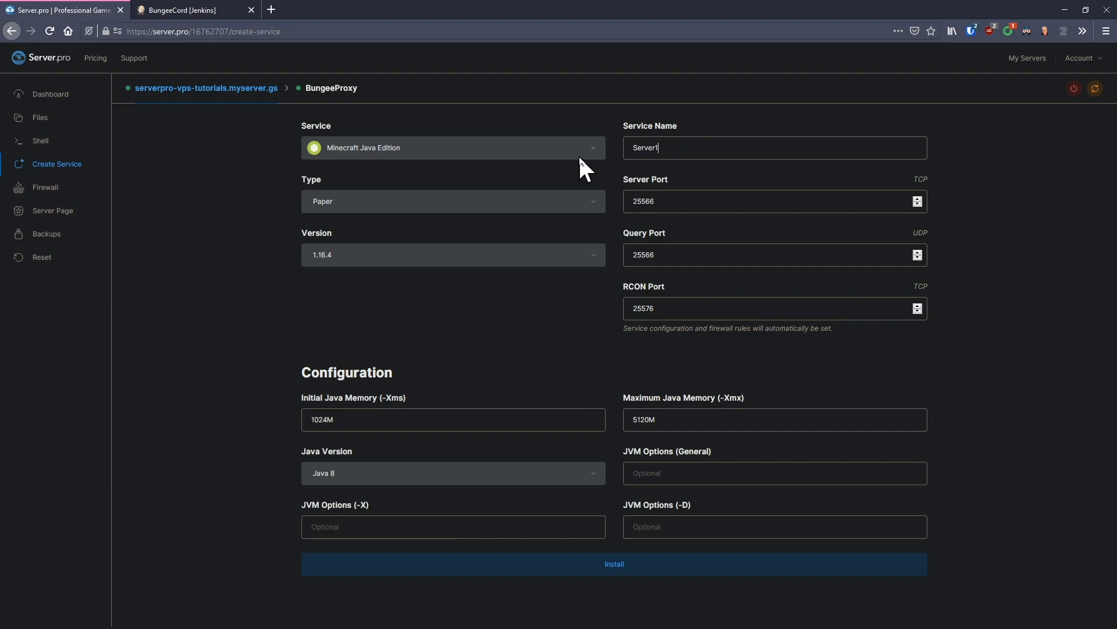
mouse_move(682, 405)
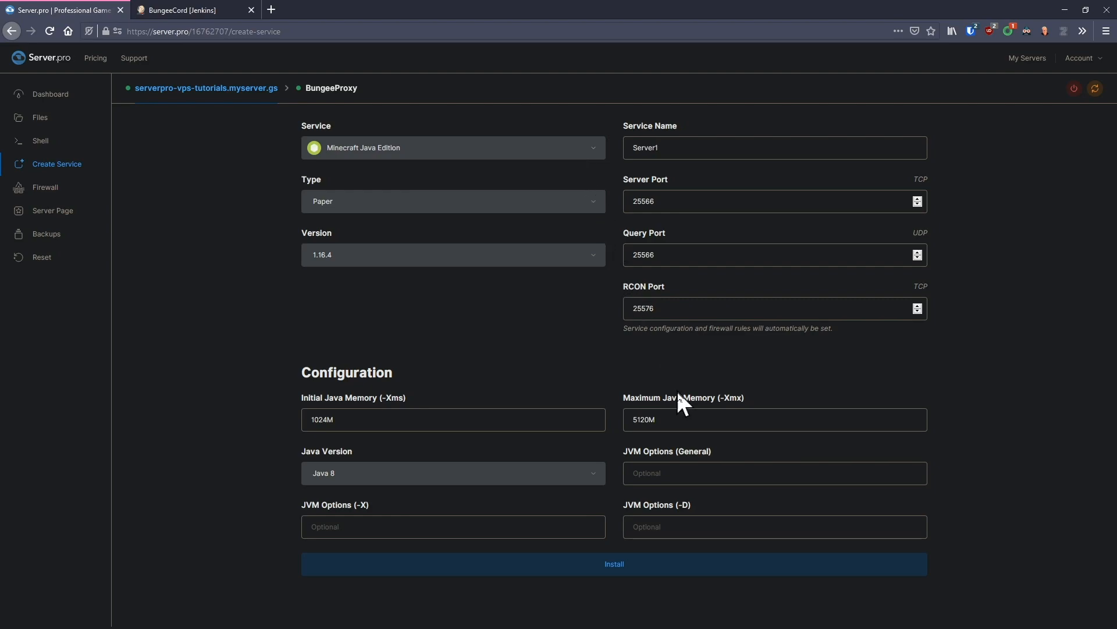
Step: Set Server1's maximum Java memory to 2048M and install it
type("2")
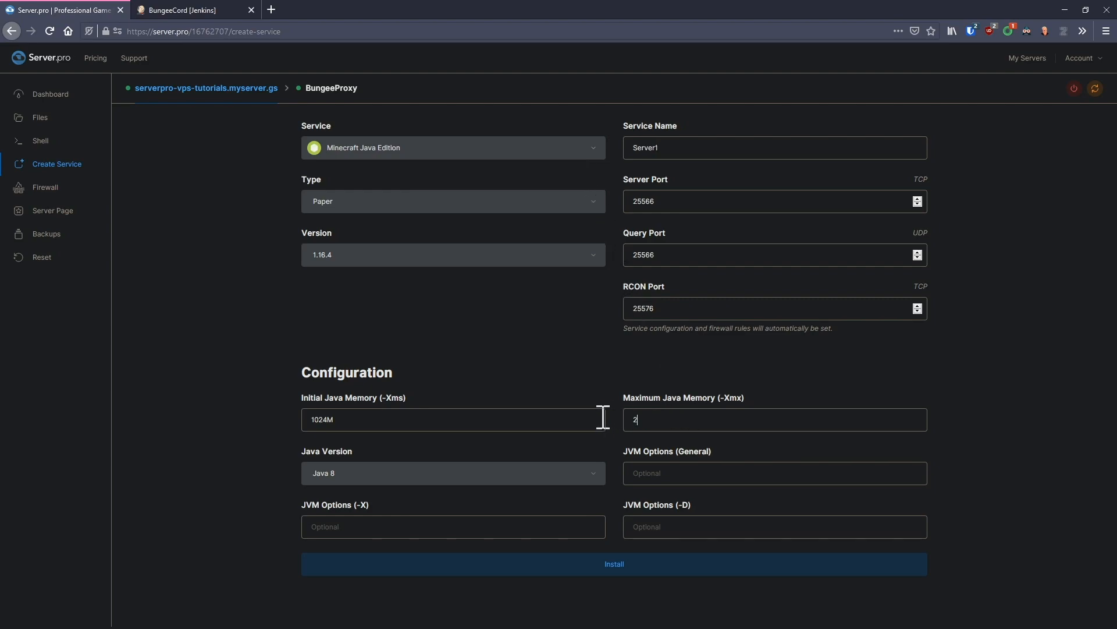
type("048M")
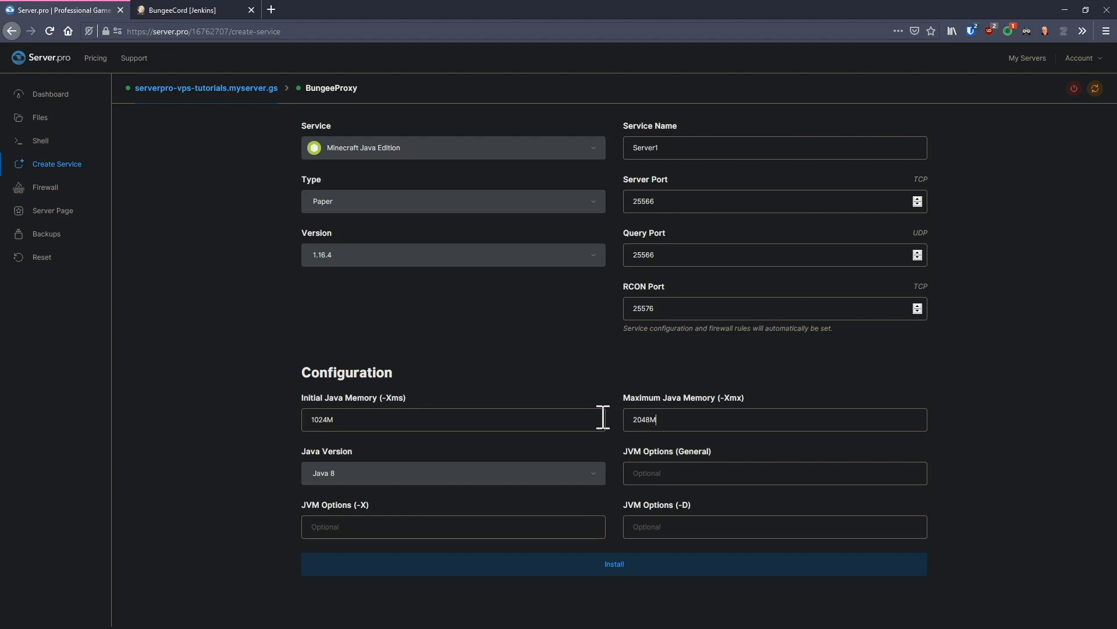
left_click(613, 563)
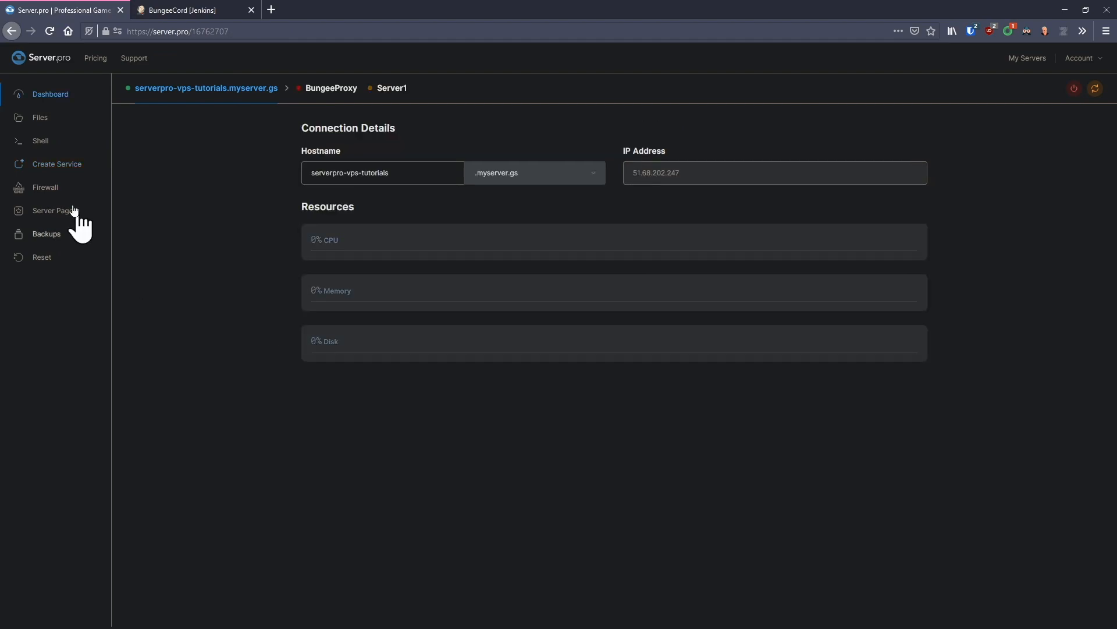
left_click(56, 164)
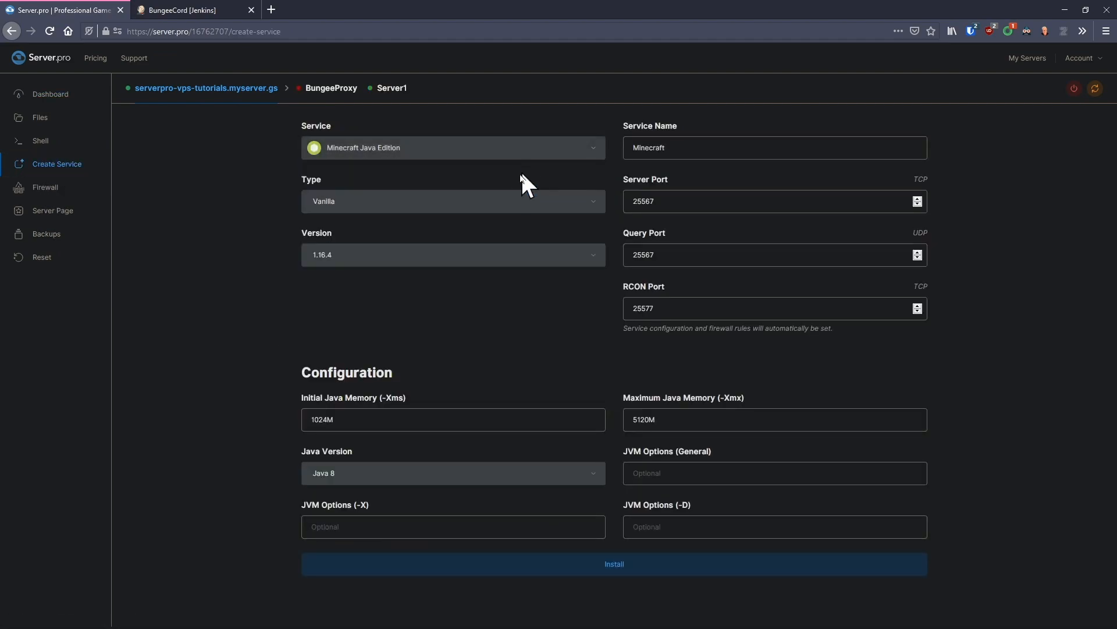
left_click(453, 202)
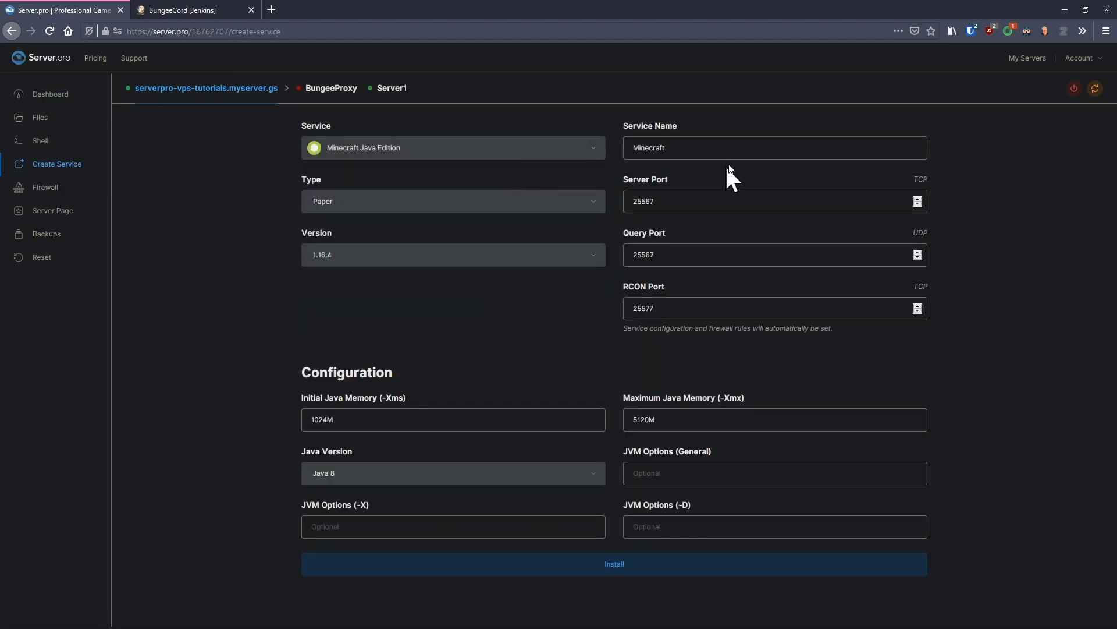
type("Server2")
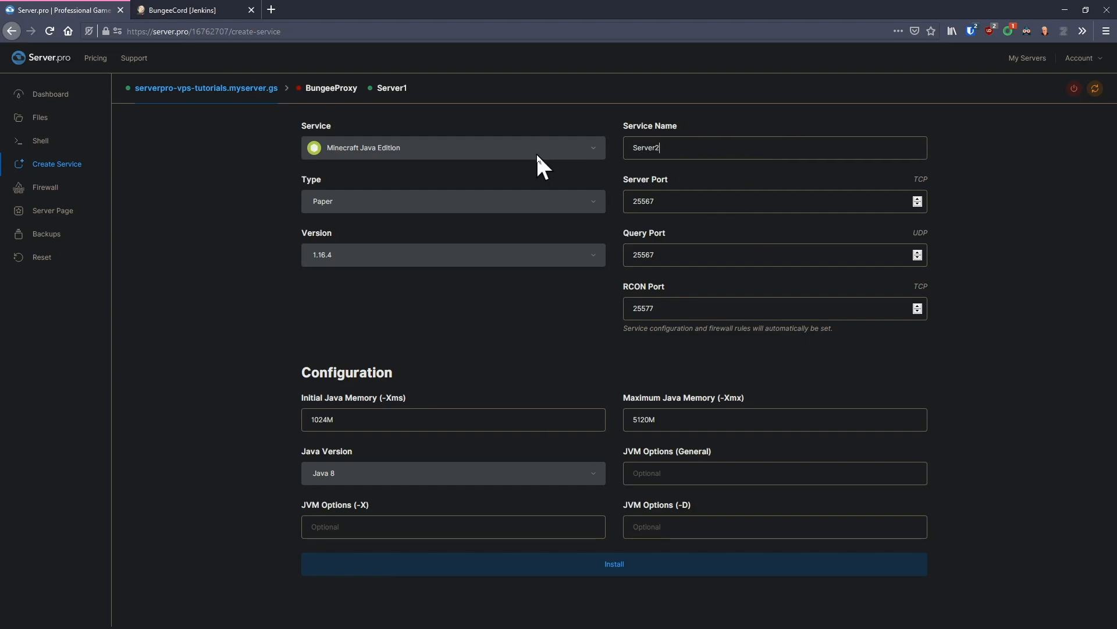
mouse_move(724, 415)
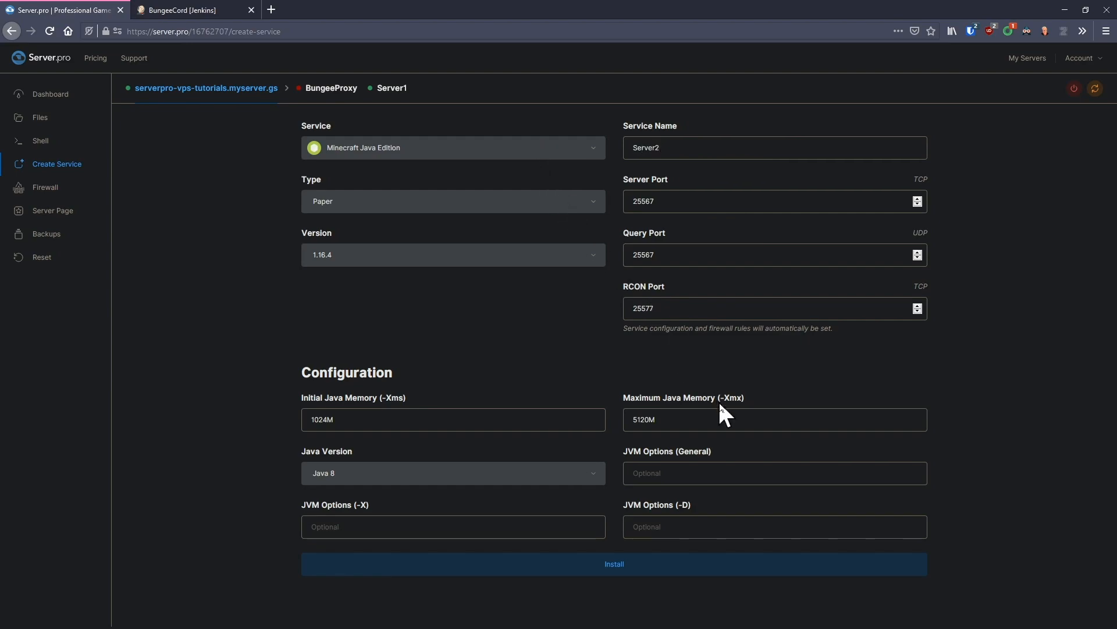
type("2048")
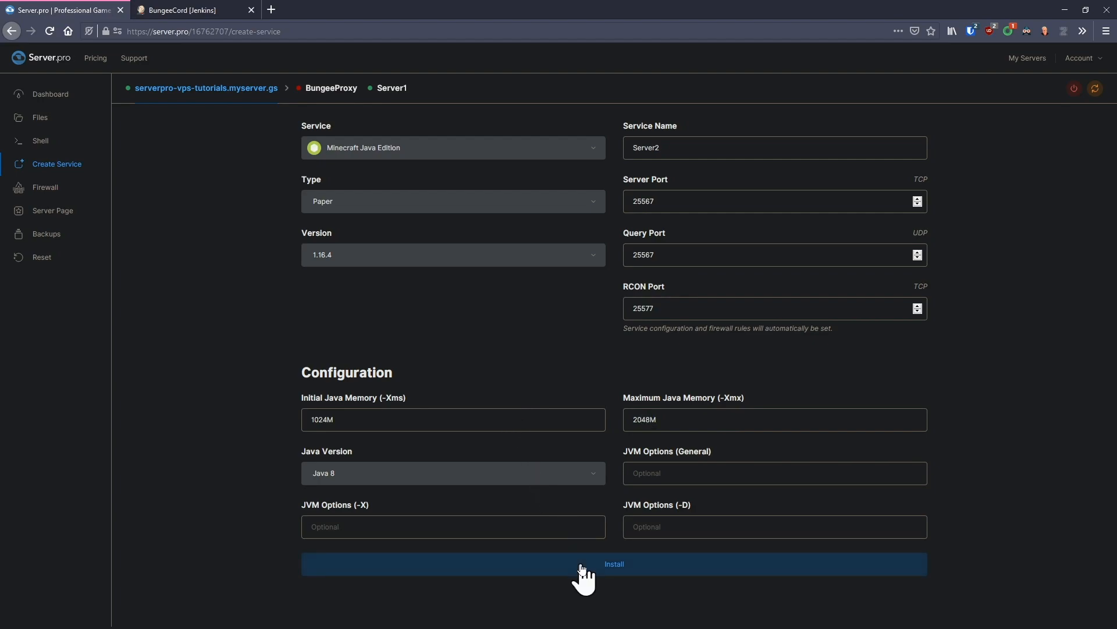
left_click(613, 563)
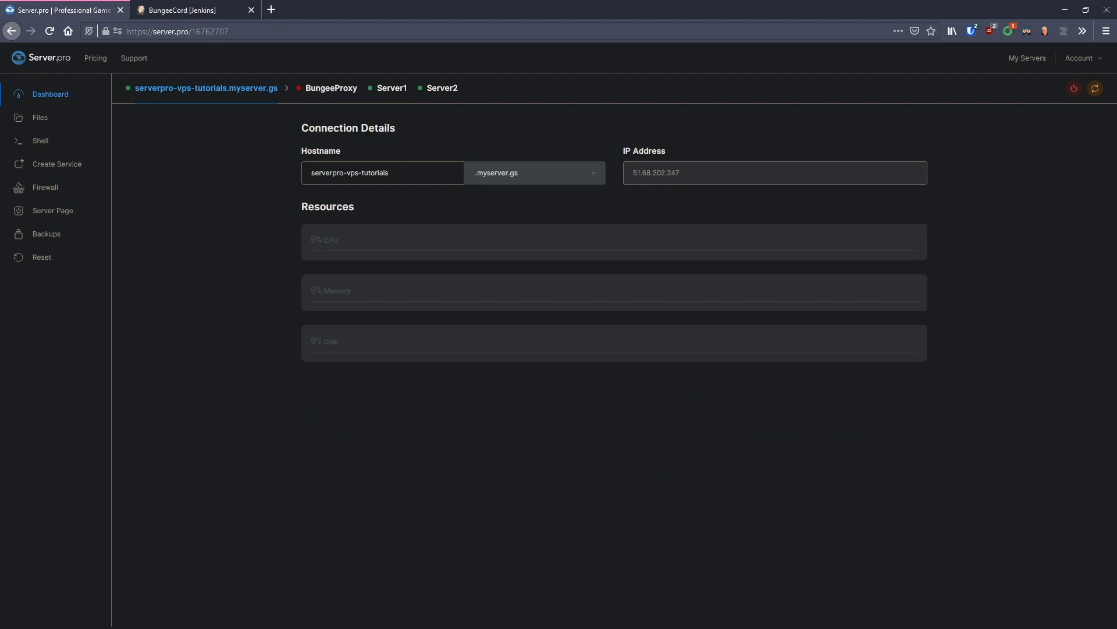
left_click(177, 10)
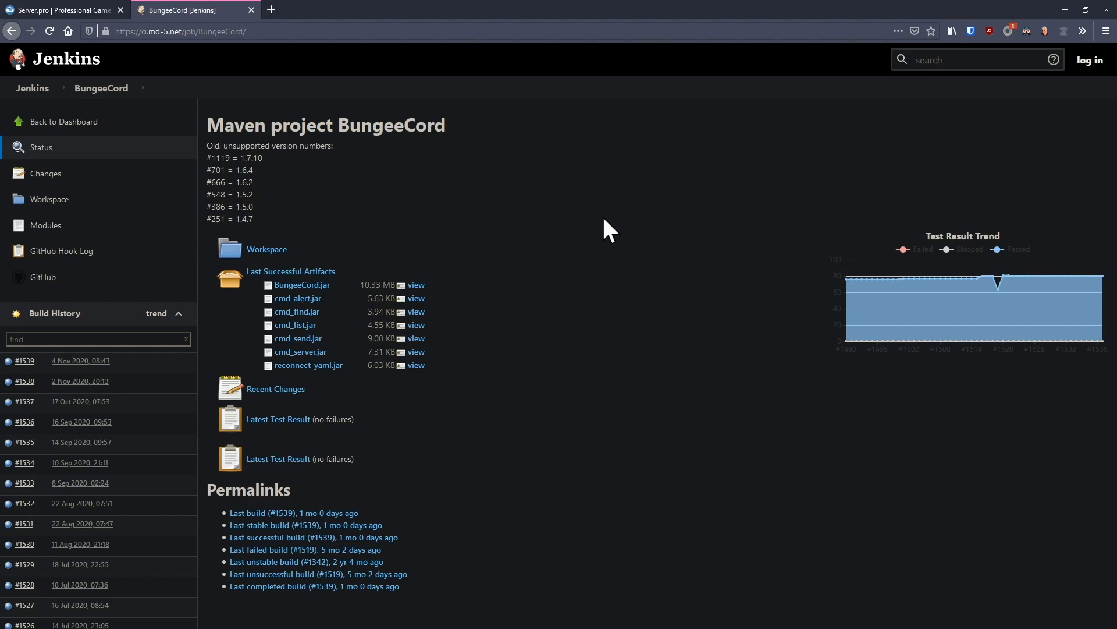
Step: Copy the BungeeCord.jar link from Jenkins and return to the Server.pro dashboard
right_click(303, 284)
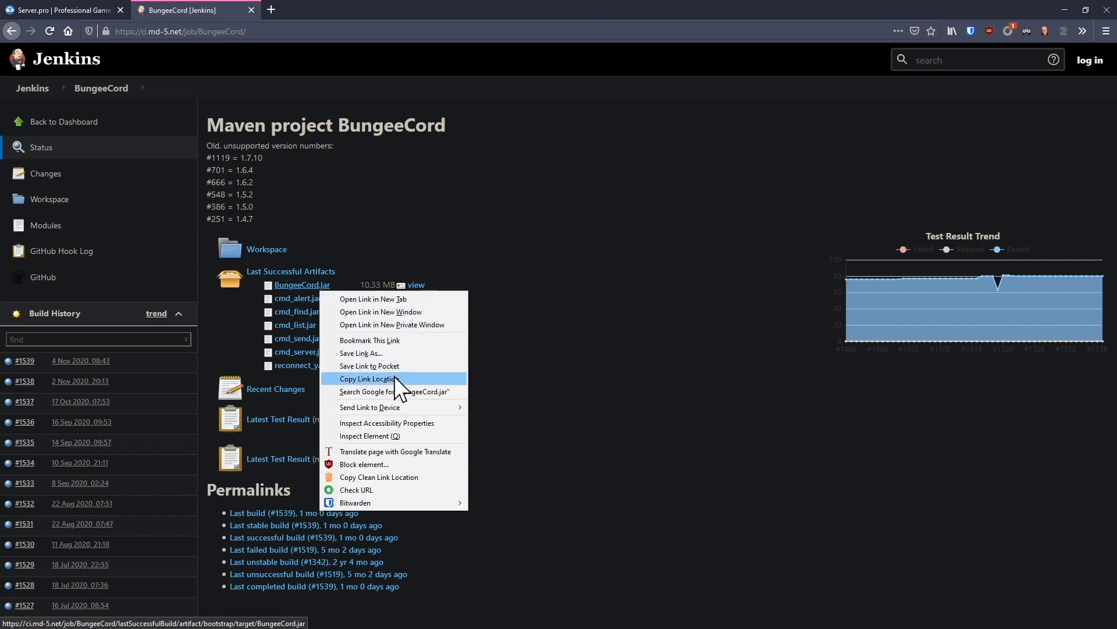
left_click(368, 379)
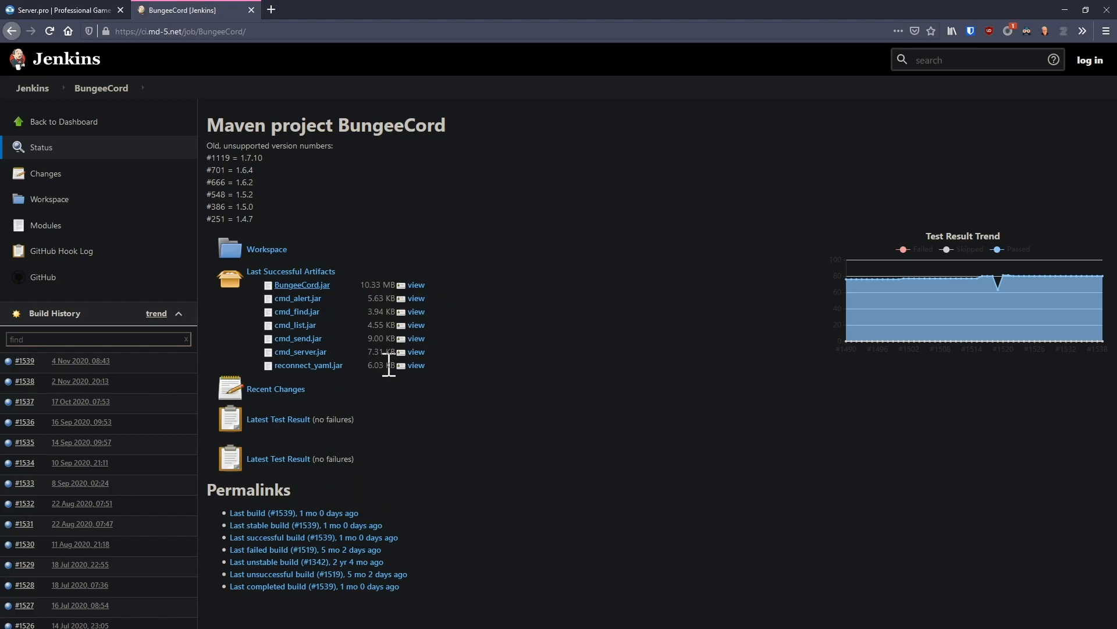
left_click(60, 10)
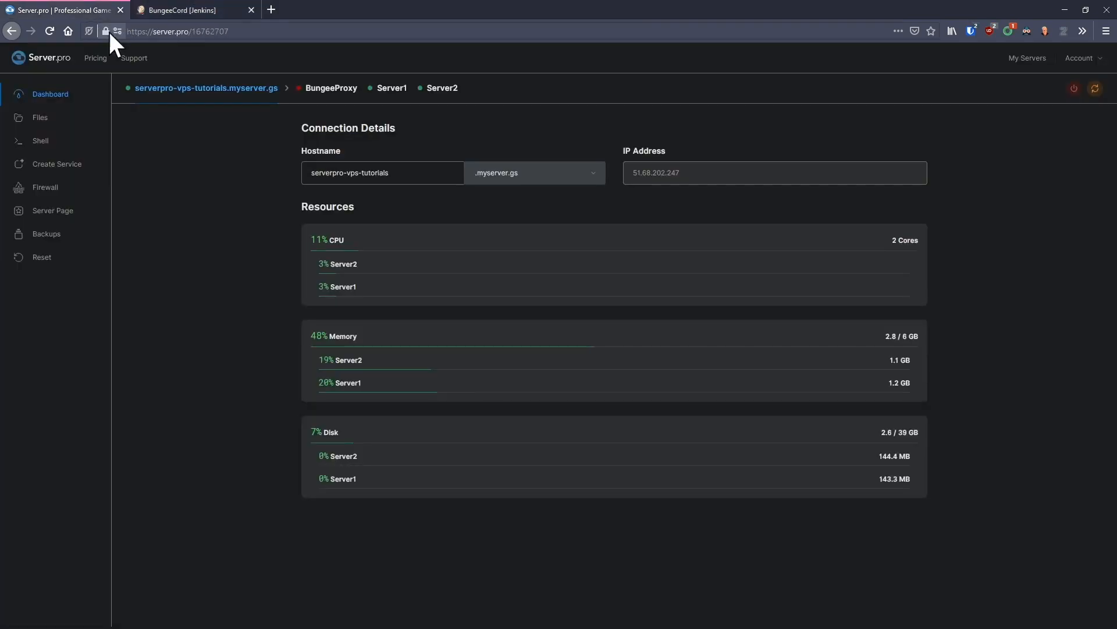
Step: Upload BungeeCord.jar to BungeeProxy's files from the copied web link
left_click(330, 87)
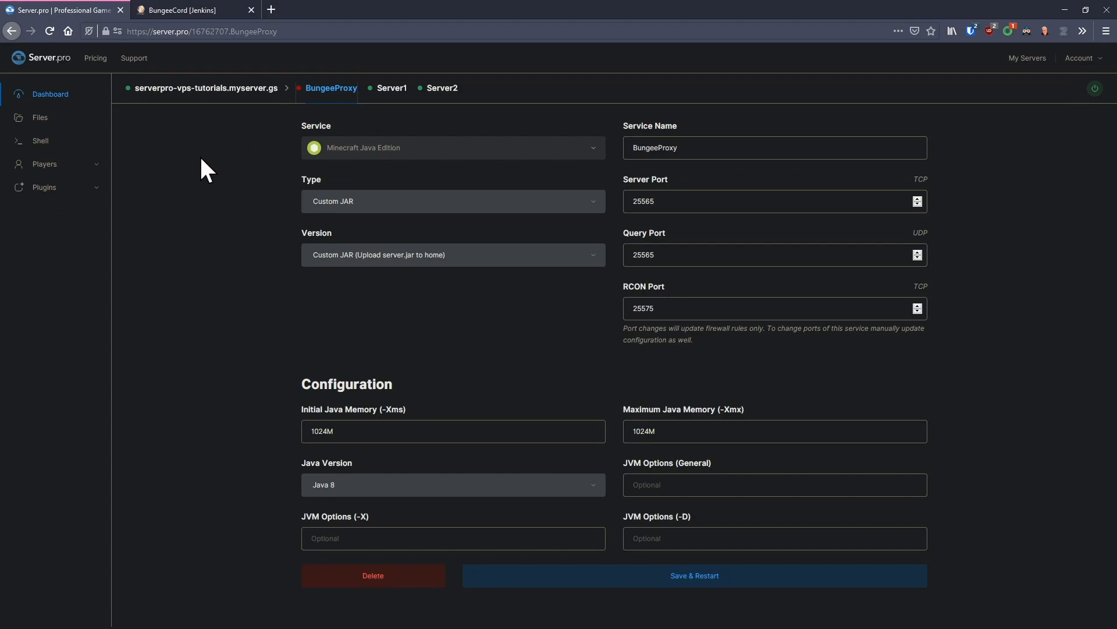
mouse_move(139, 146)
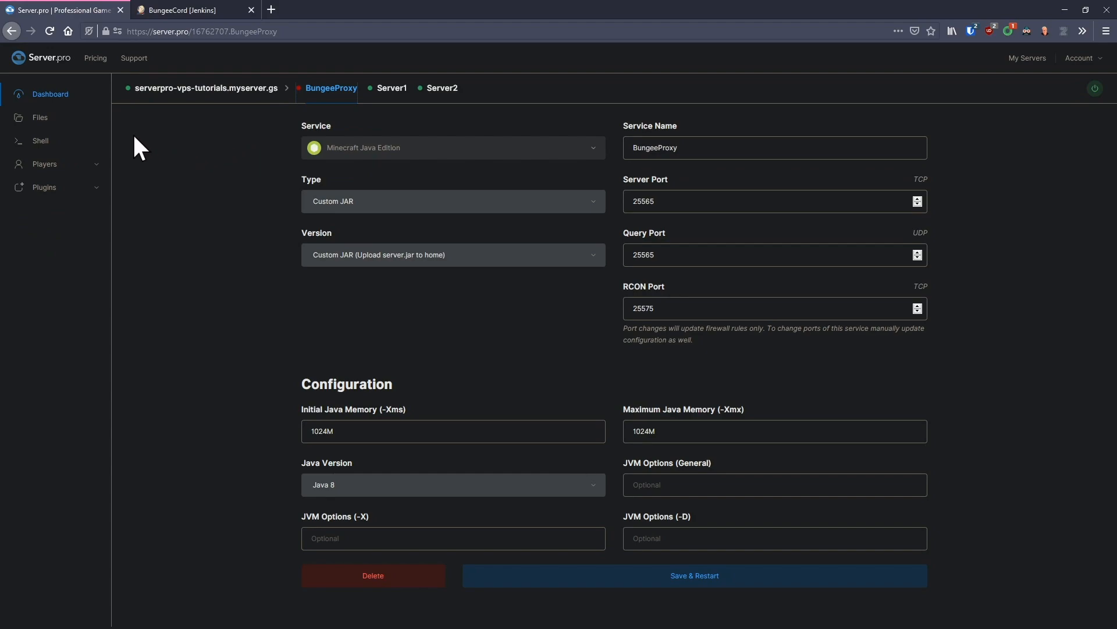
left_click(40, 116)
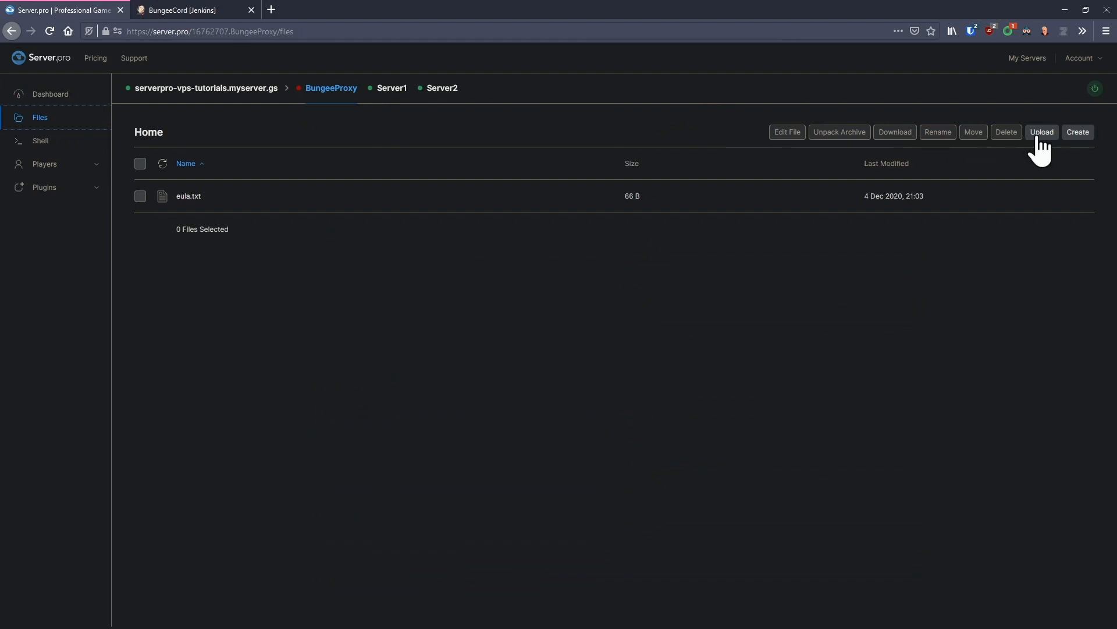
left_click(1040, 132)
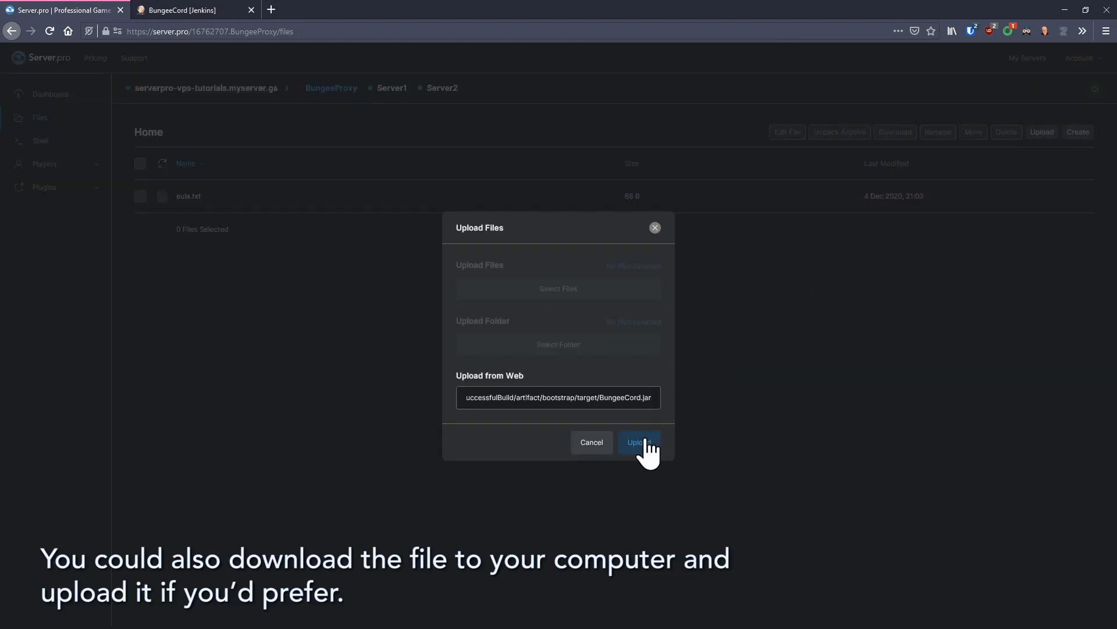
left_click(639, 442)
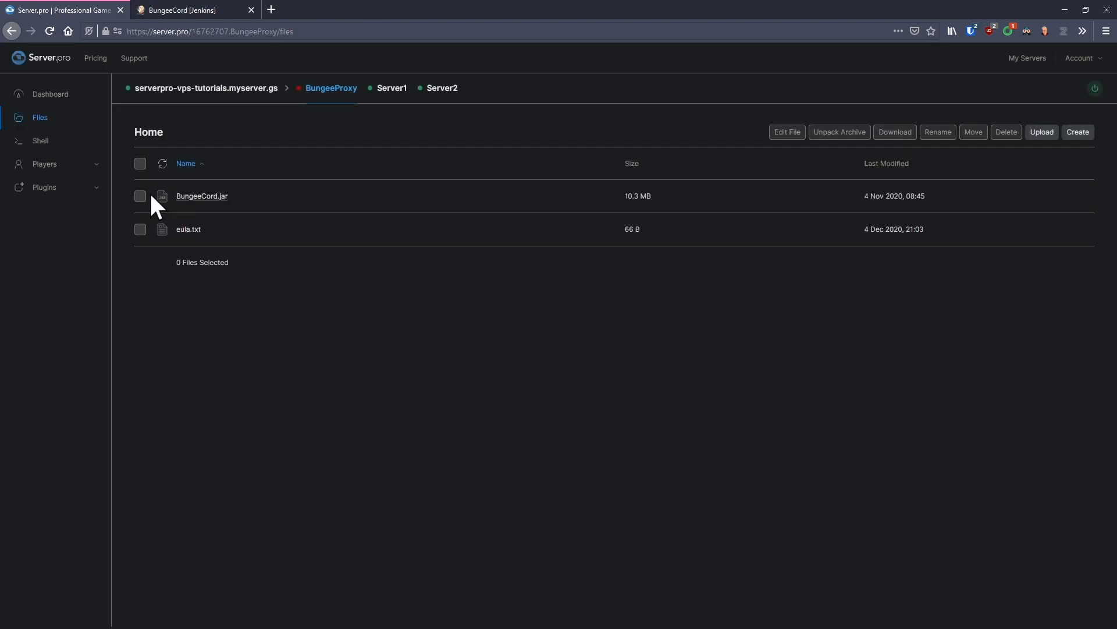
Step: Rename BungeeCord.jar to server.jar and view the proxy console showing it listening
left_click(141, 195)
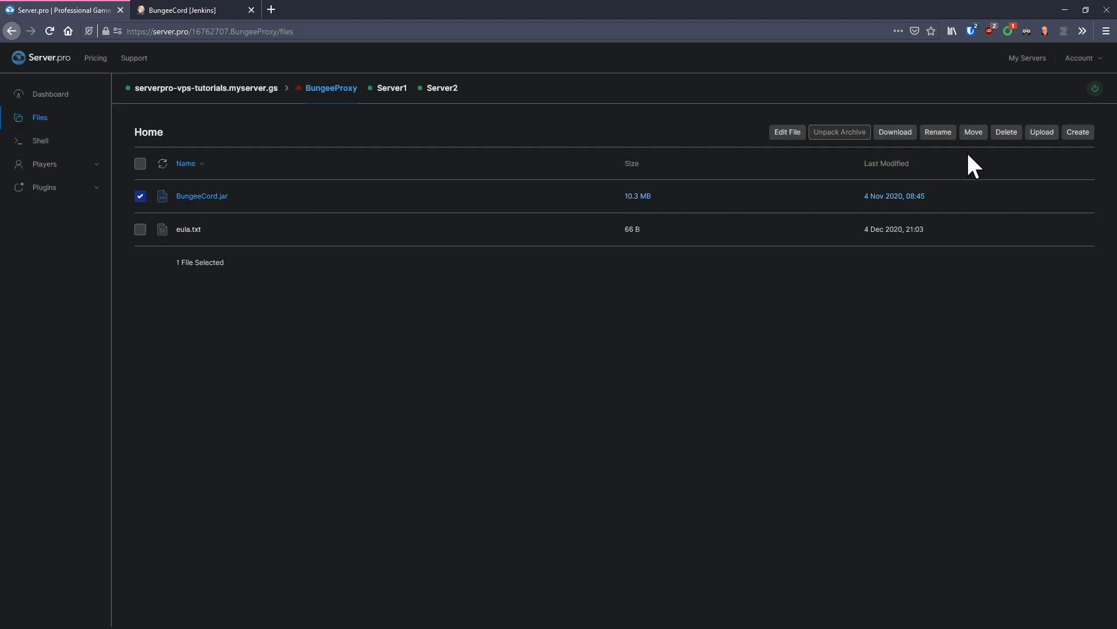
left_click(938, 132)
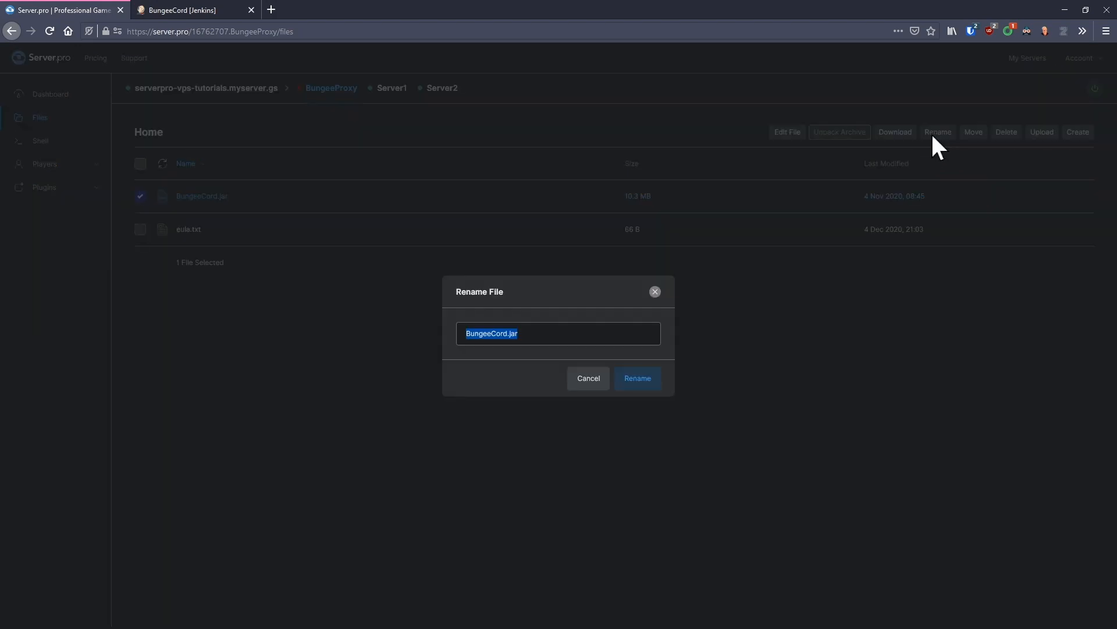
type("server.jar")
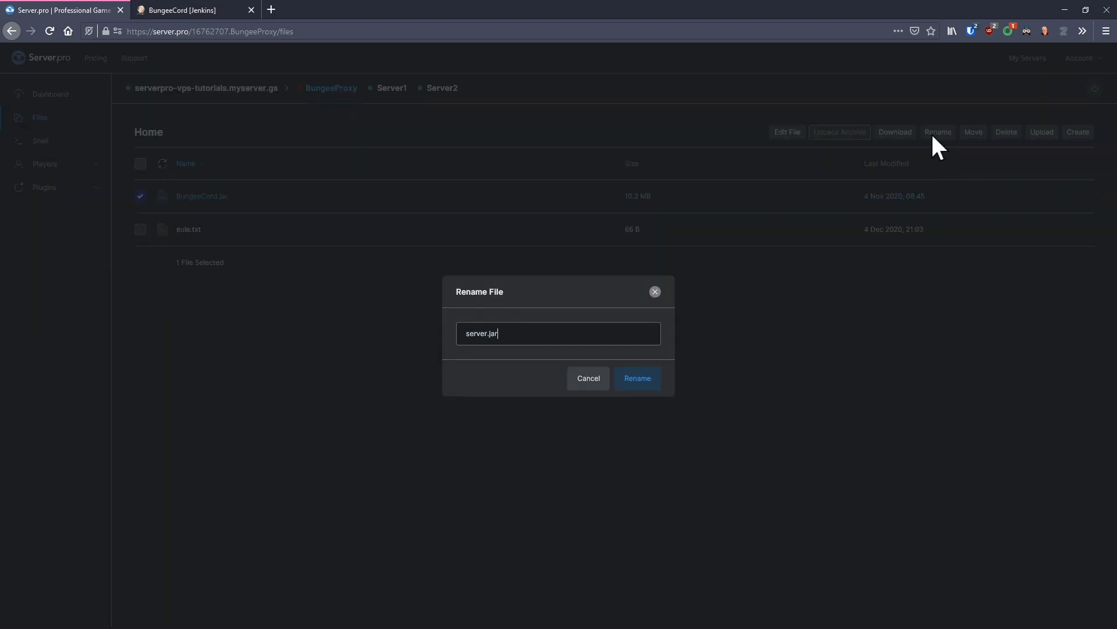
left_click(635, 377)
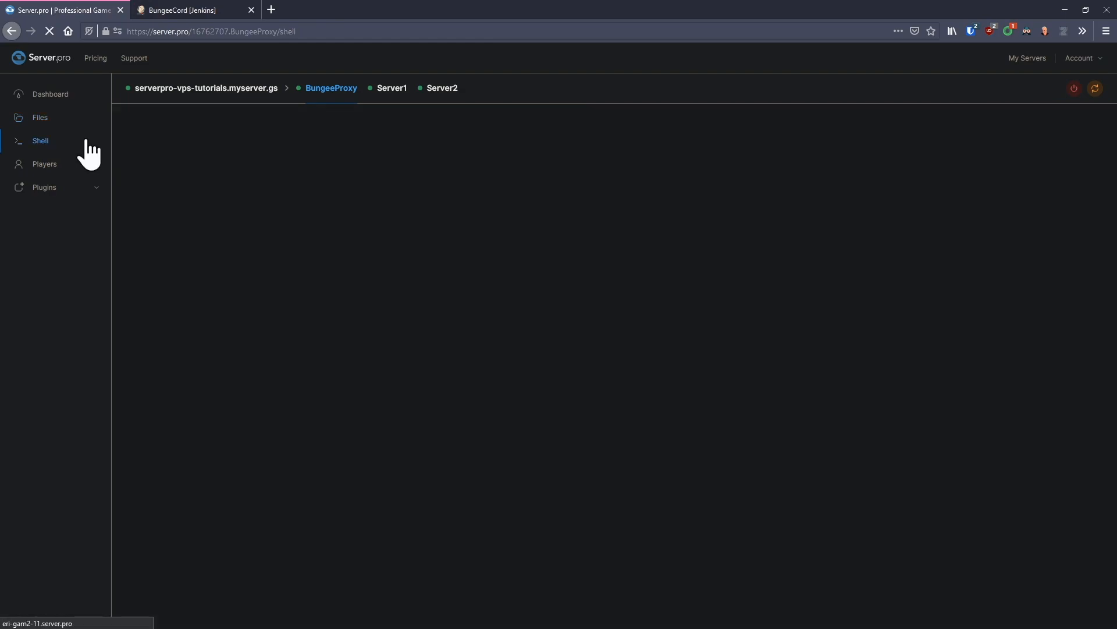
left_click(40, 141)
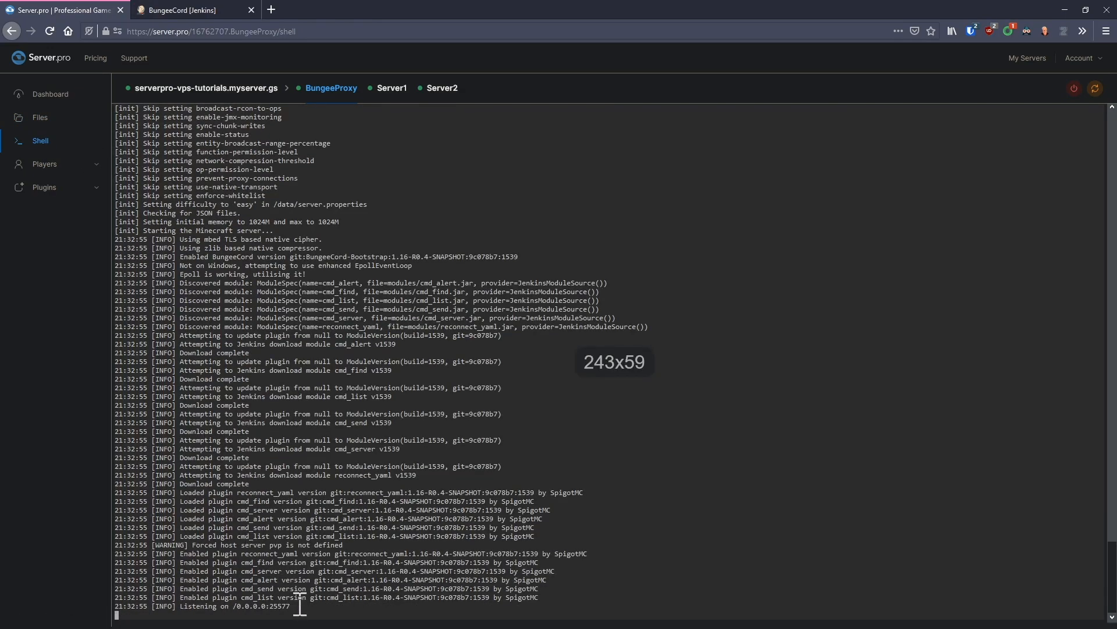
mouse_move(886, 194)
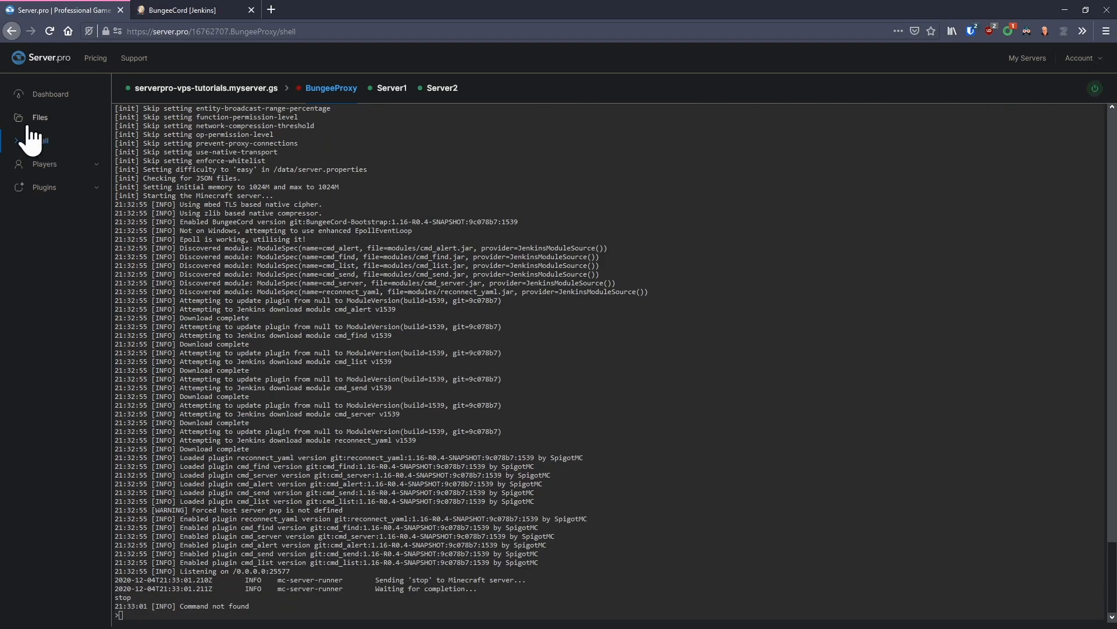
Step: View the proxy's generated files and open config.yml in the editor
left_click(40, 117)
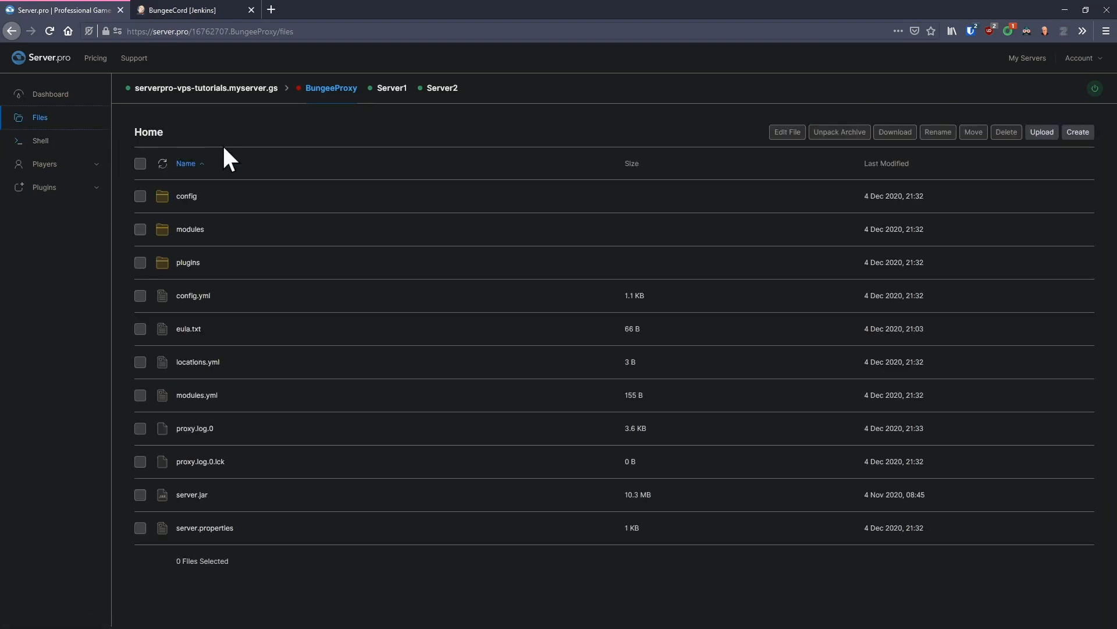
mouse_move(325, 171)
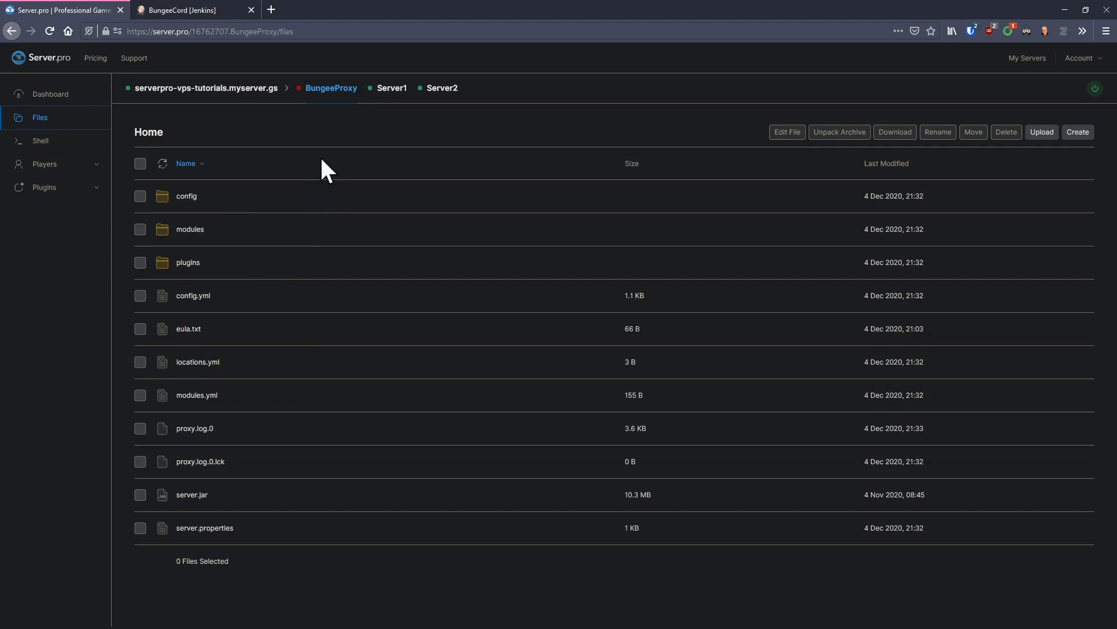
mouse_move(190, 230)
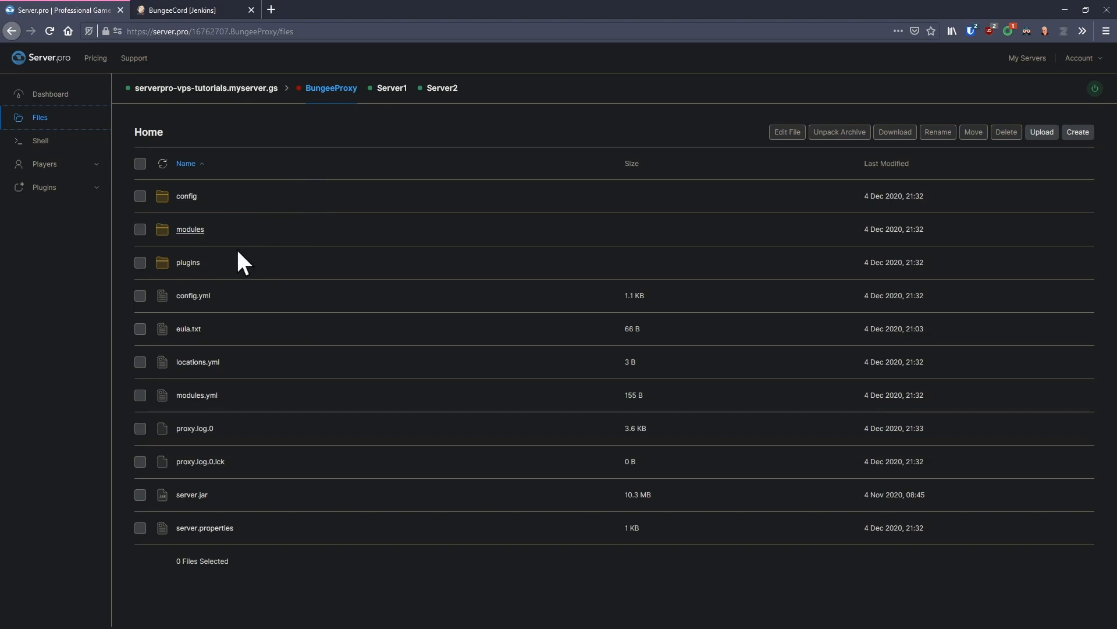
mouse_move(192, 295)
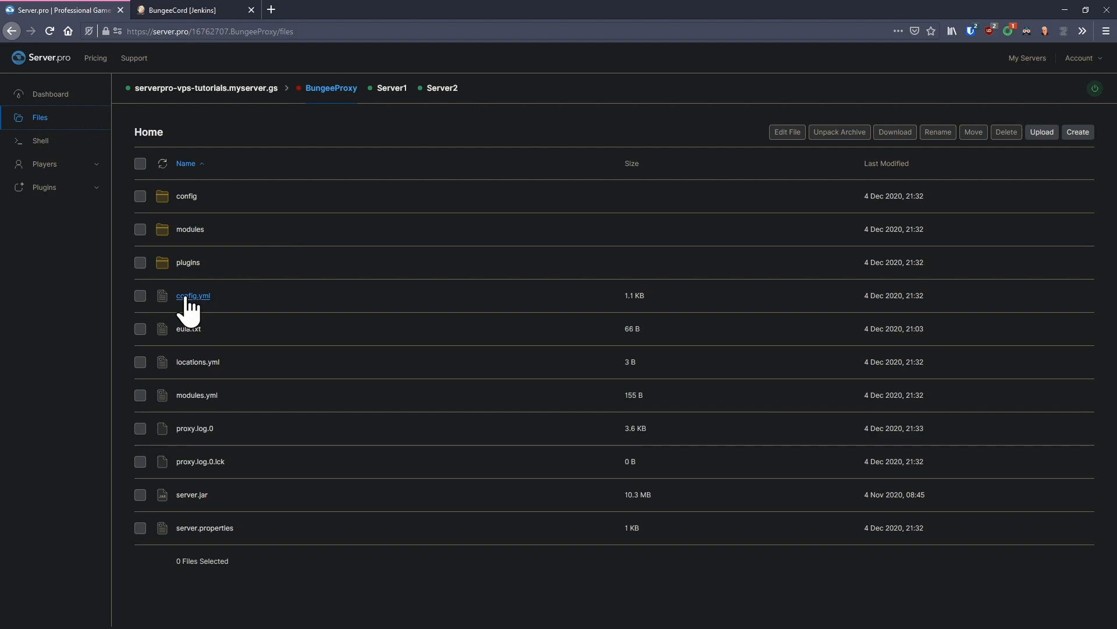
left_click(192, 294)
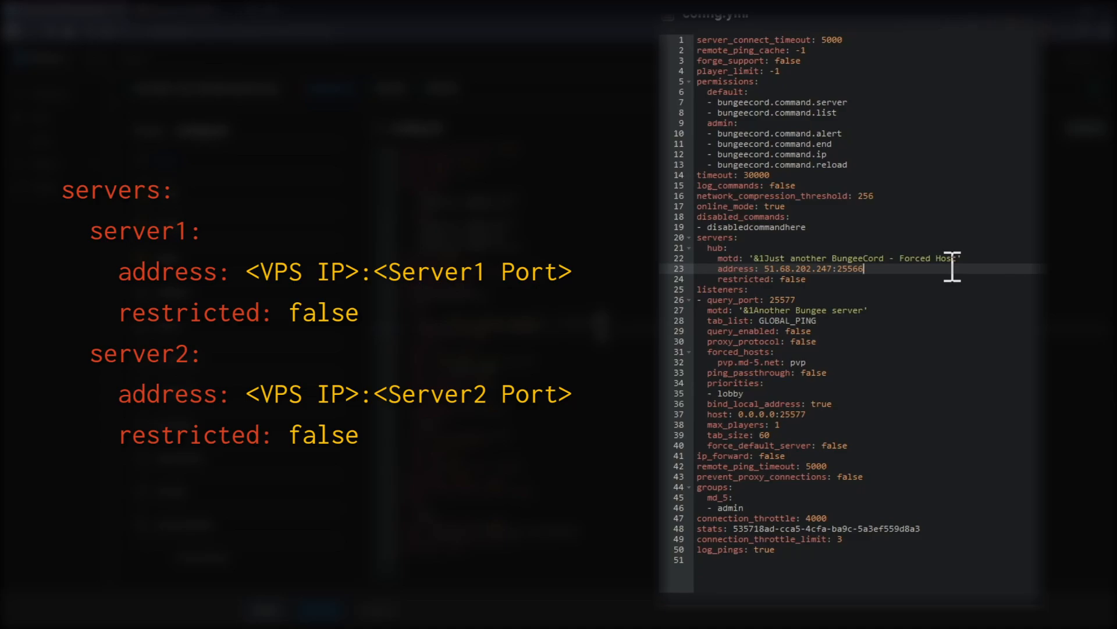
mouse_move(970, 252)
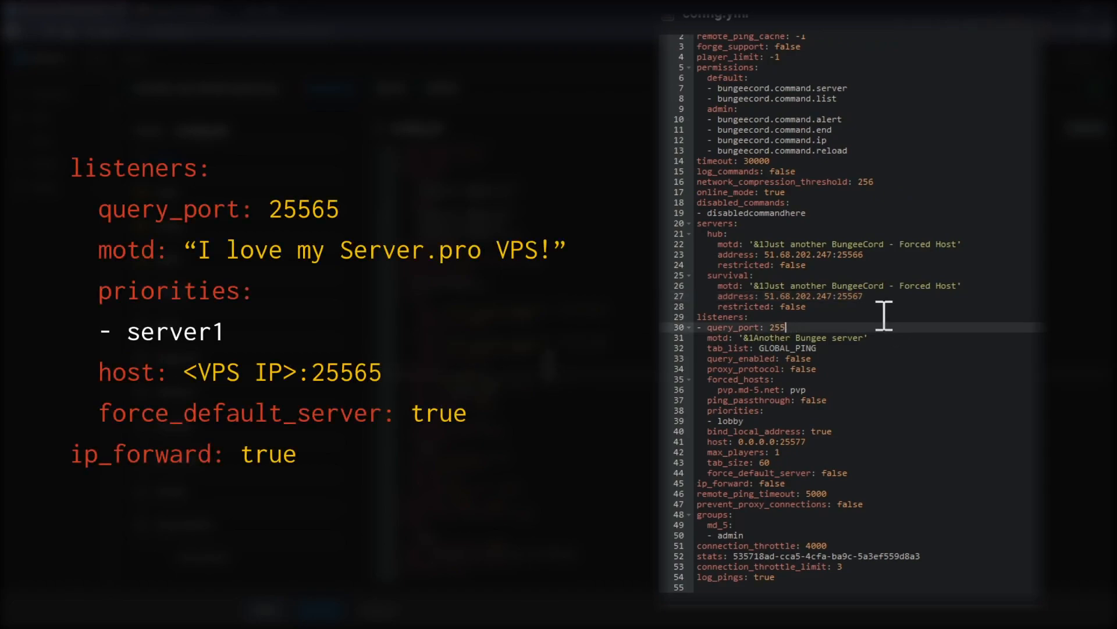
Step: Set query_port 25565 and a custom motd 'from Server.pro ;-)' in config.yml
type("65")
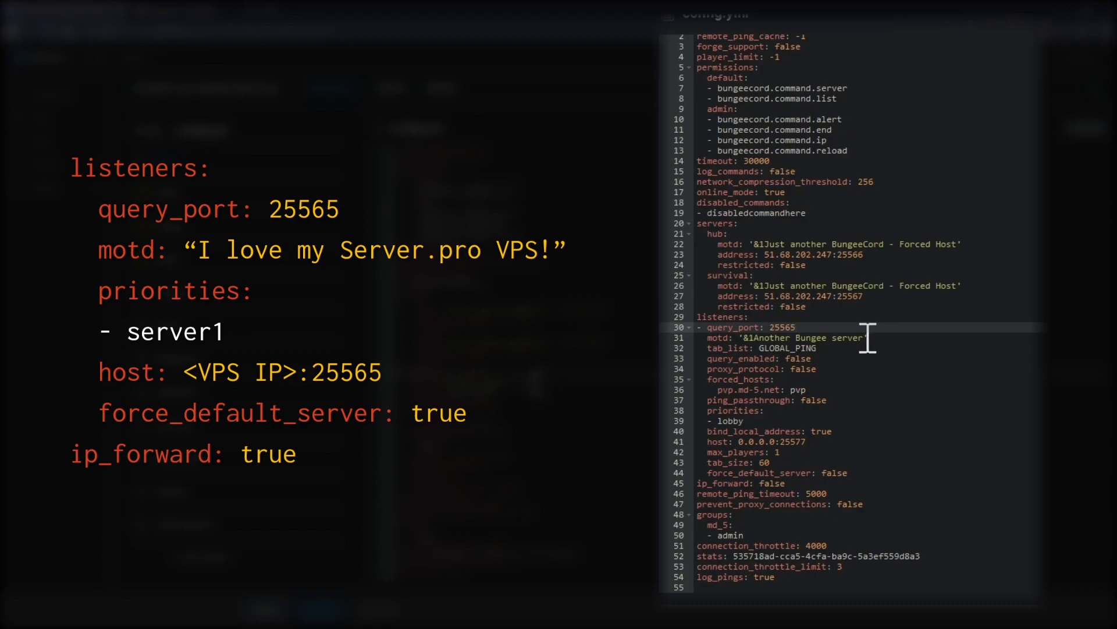
type("fro")
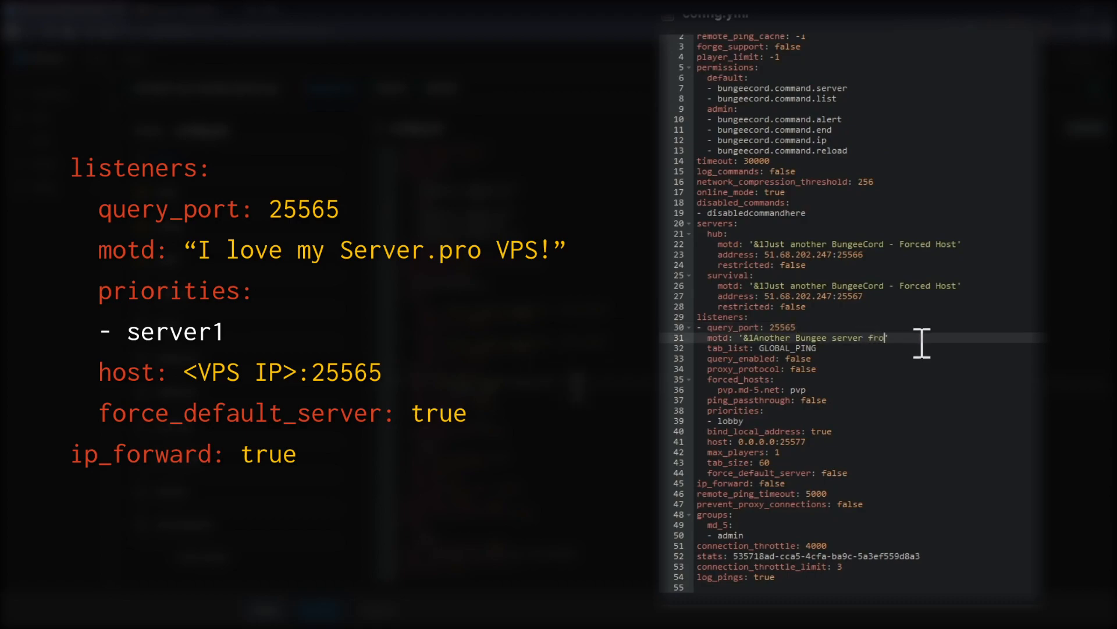
type("m Server.pro ;-)'")
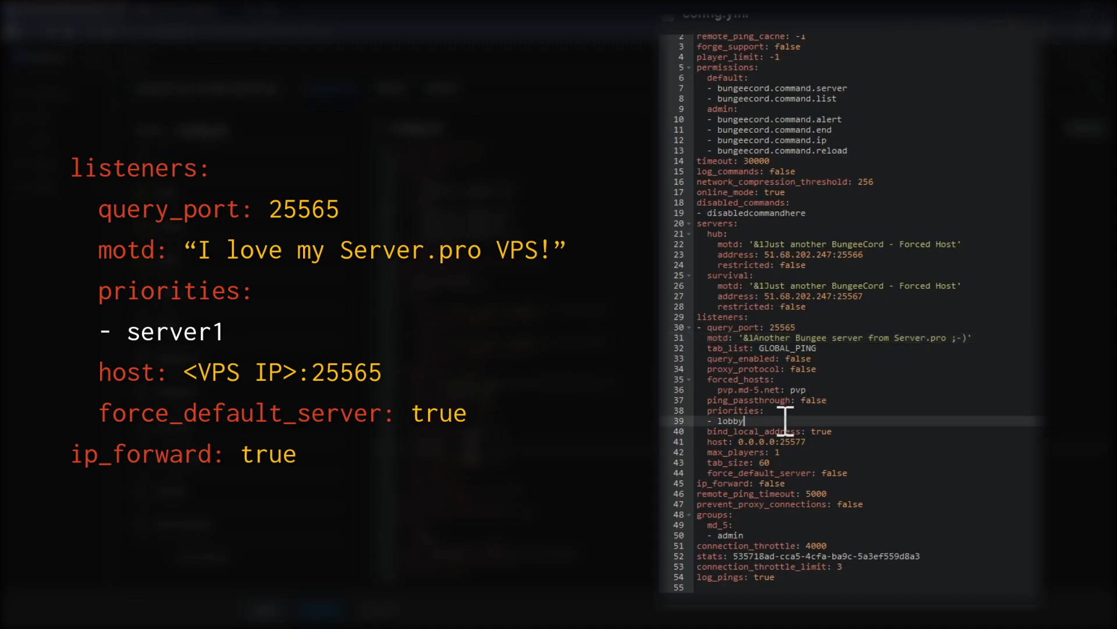
Step: Set priorities to hub, listener host 51.68.202.247:25565 and force_default_server true
key("Backspace")
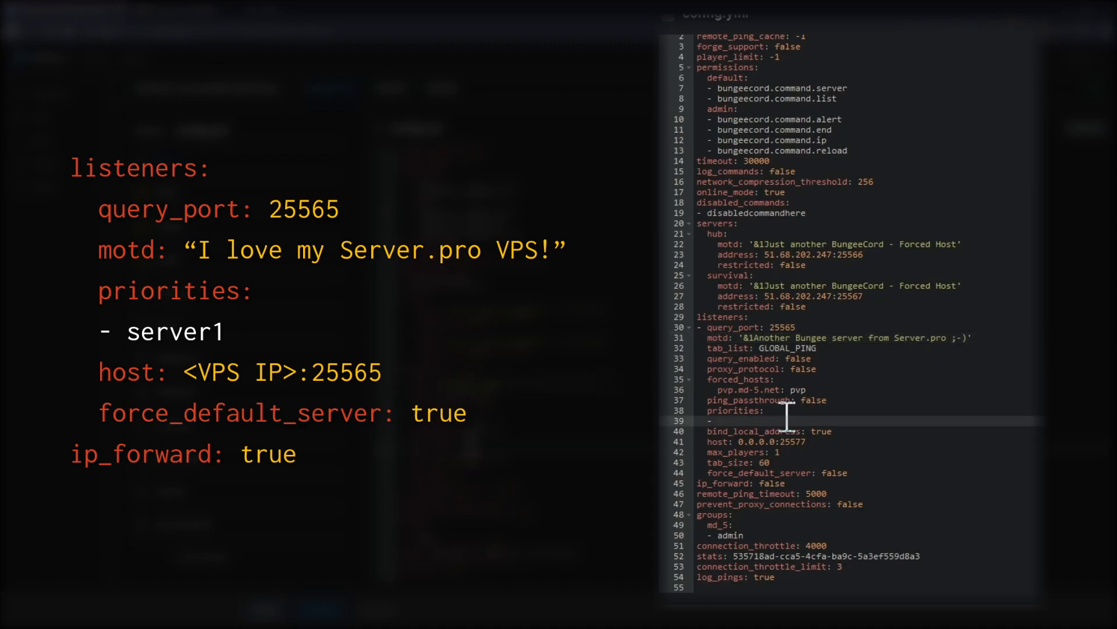
type("hub")
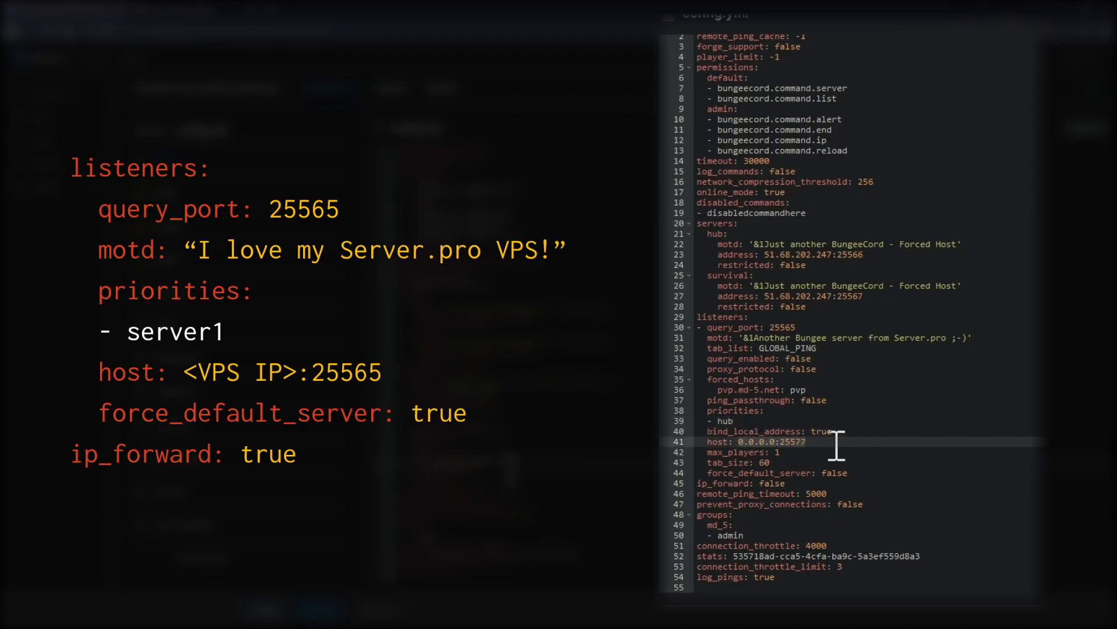
type("51.68.202.247:")
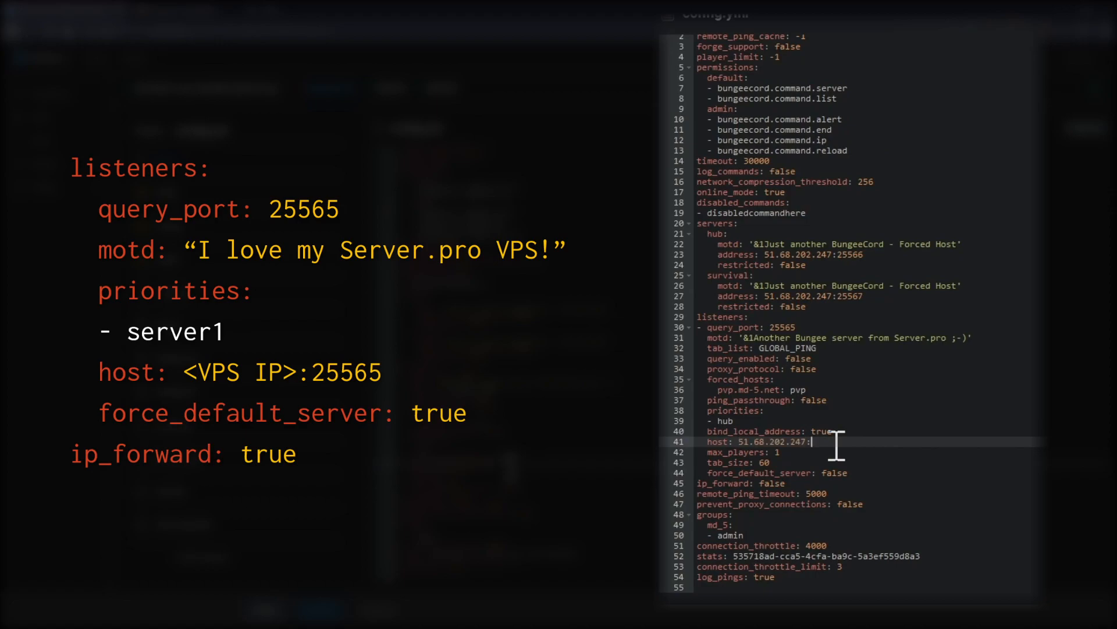
type(":25565")
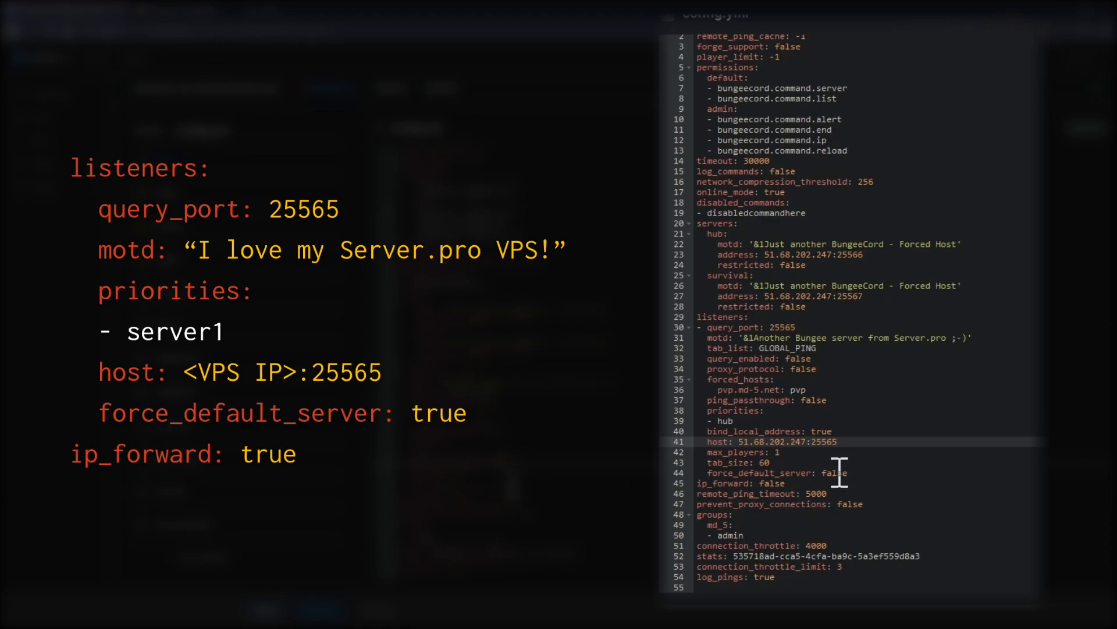
type("tr")
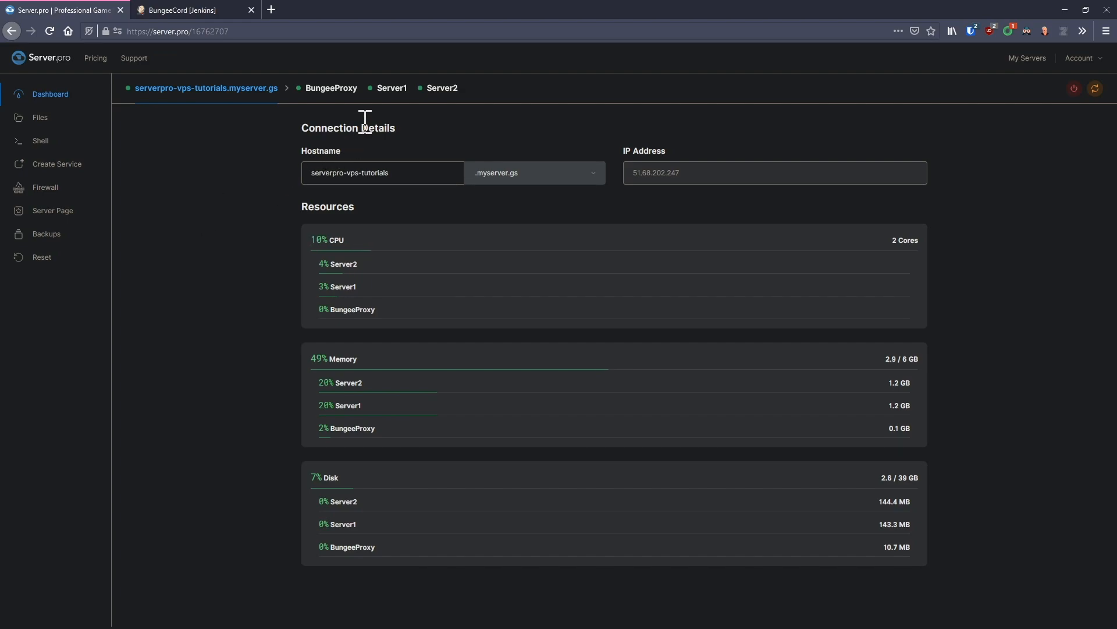
Step: Set bungeecord: true in Server1's spigot.yml and save it
left_click(391, 88)
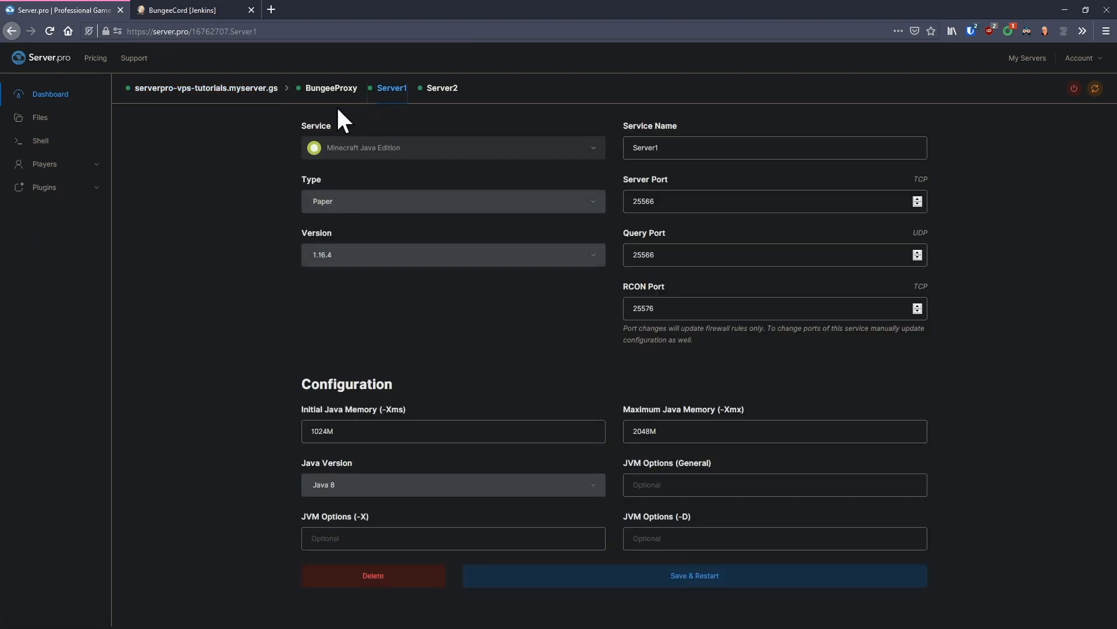
mouse_move(67, 128)
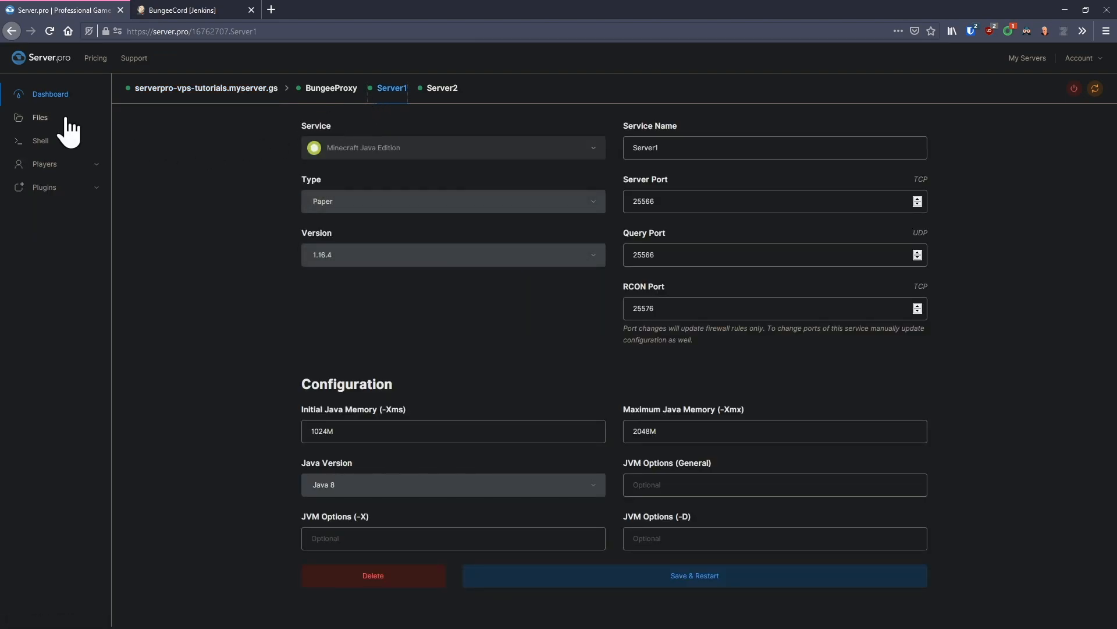
left_click(40, 116)
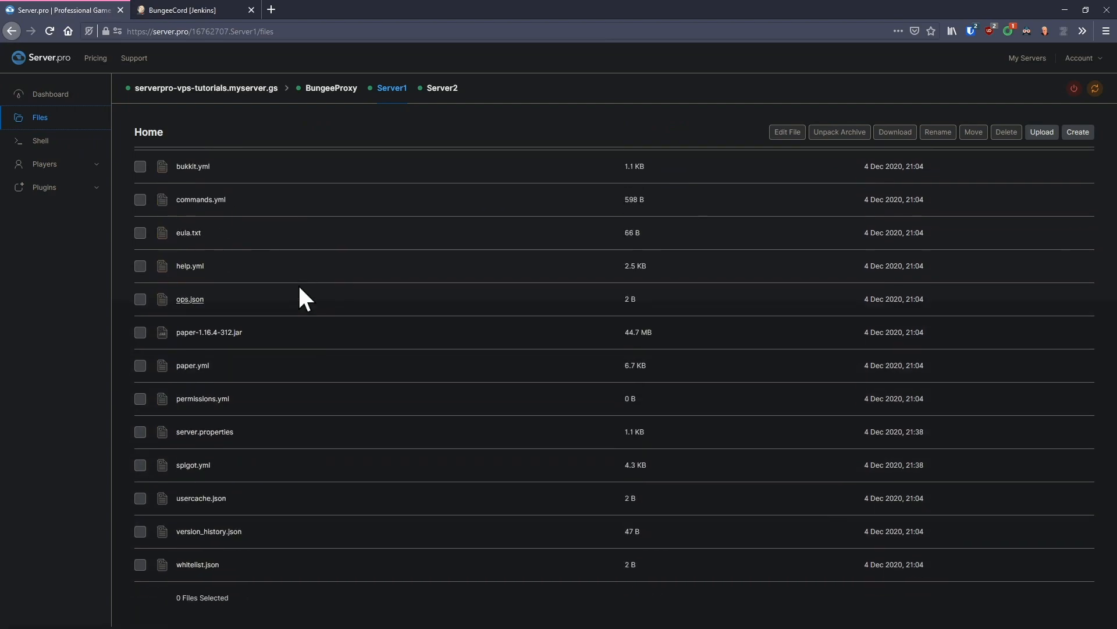
double_click(192, 464)
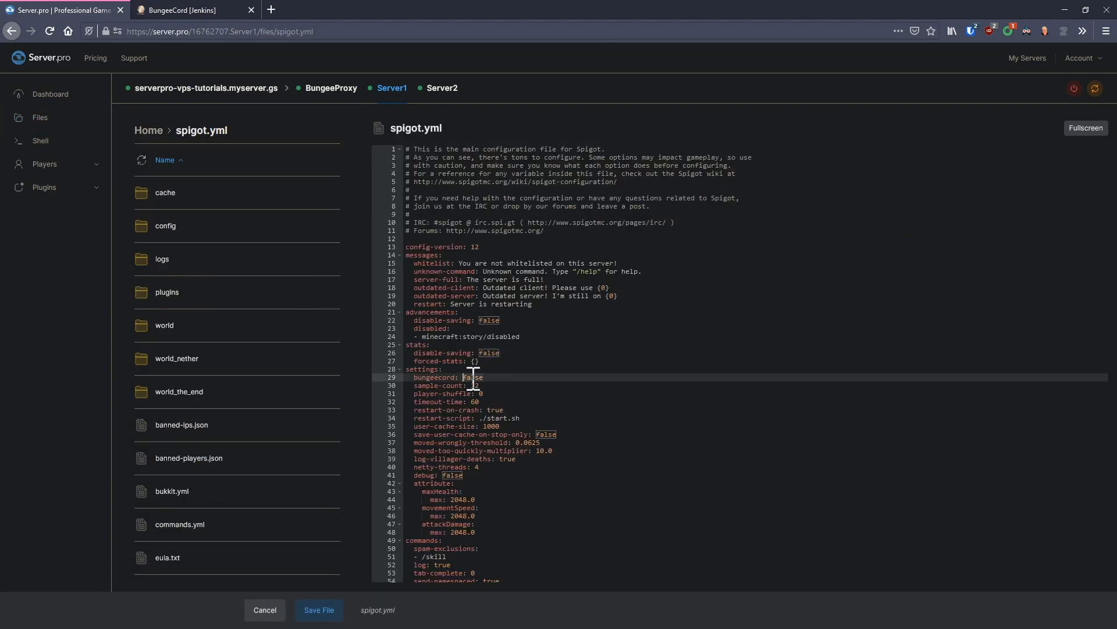
type("true")
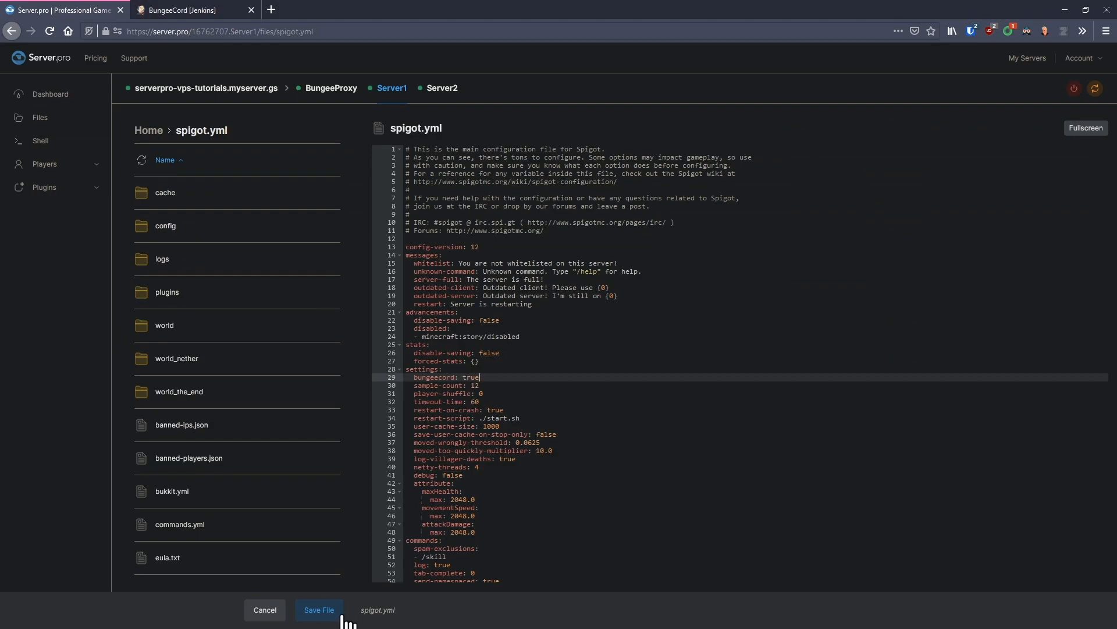
left_click(319, 608)
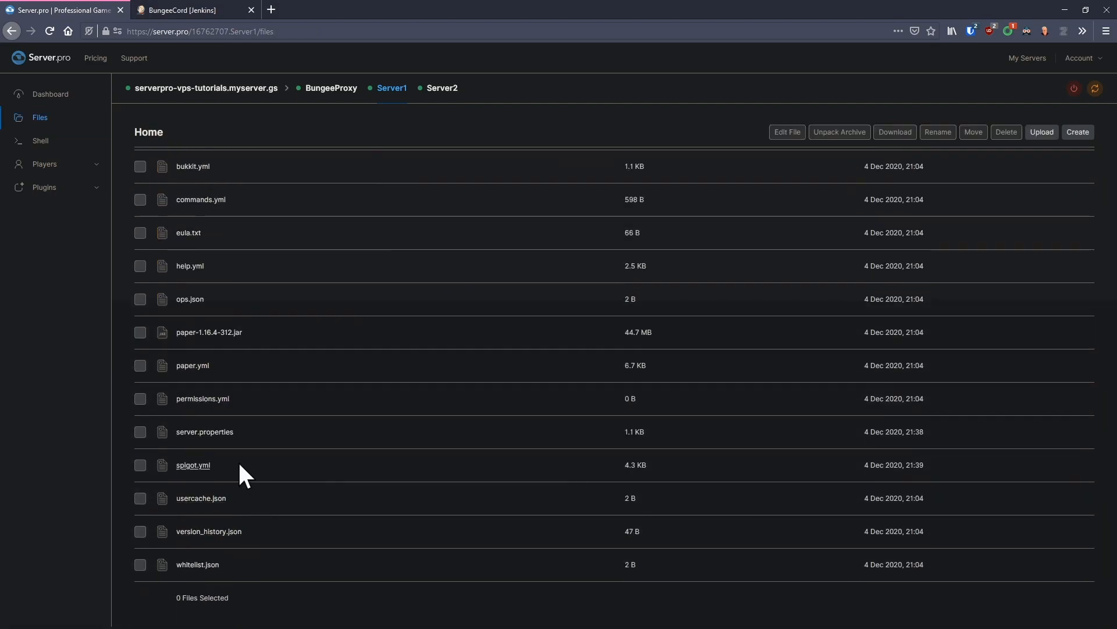
Step: Set online-mode=false in Server1's server.properties and save it
left_click(205, 431)
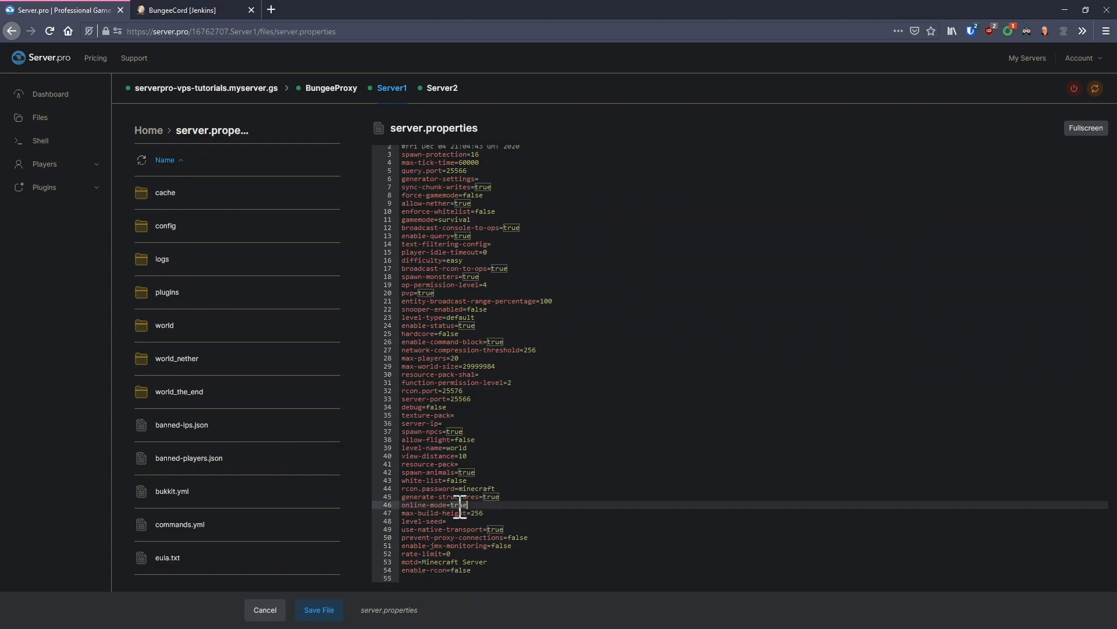
type("false")
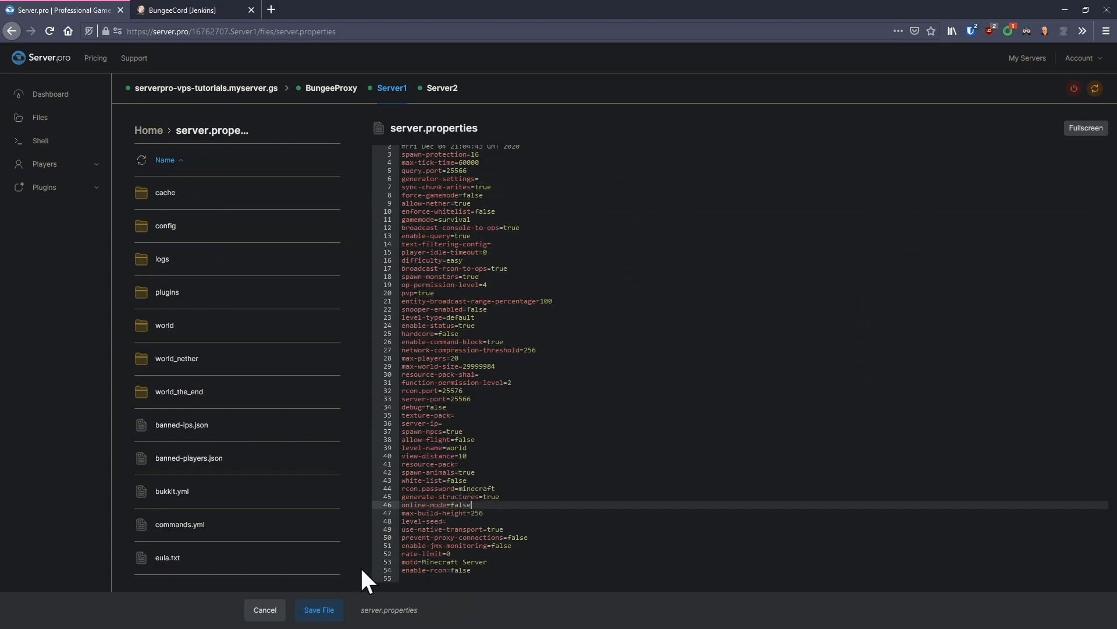
left_click(265, 609)
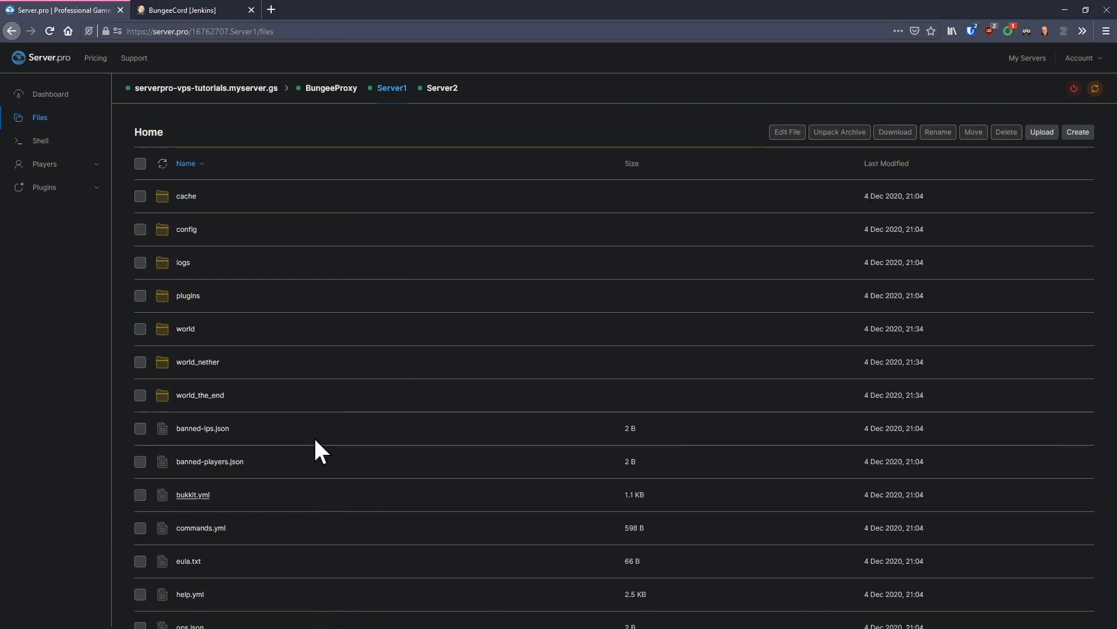
mouse_move(356, 259)
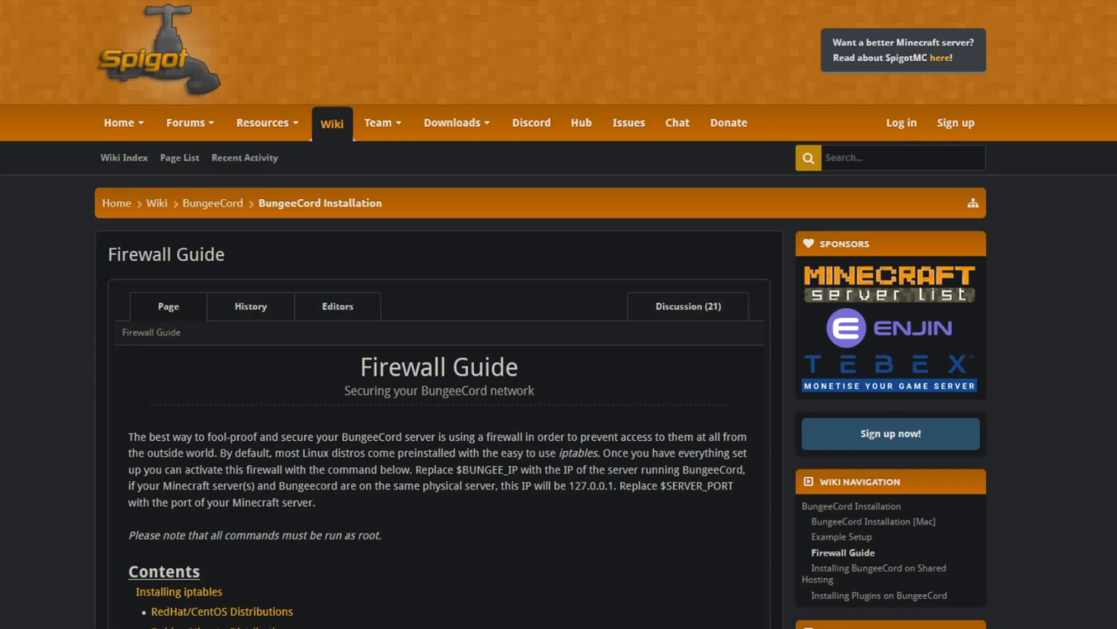
Step: Scroll through the SpigotMC Firewall Guide iptables commands and return to Server.pro
scroll("down", 3)
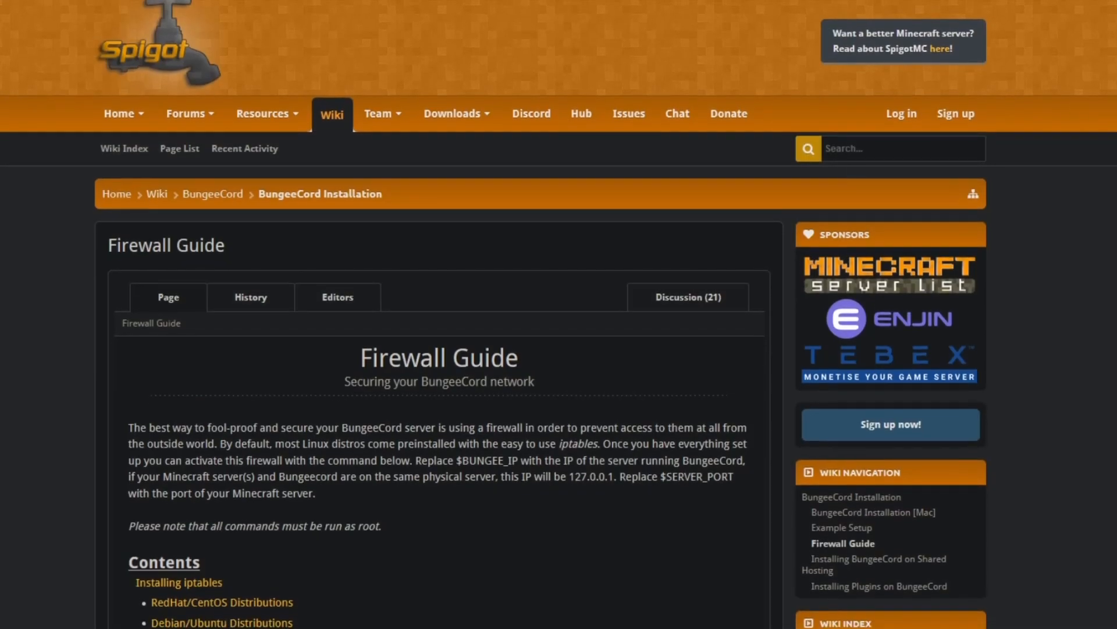
scroll("down", 3)
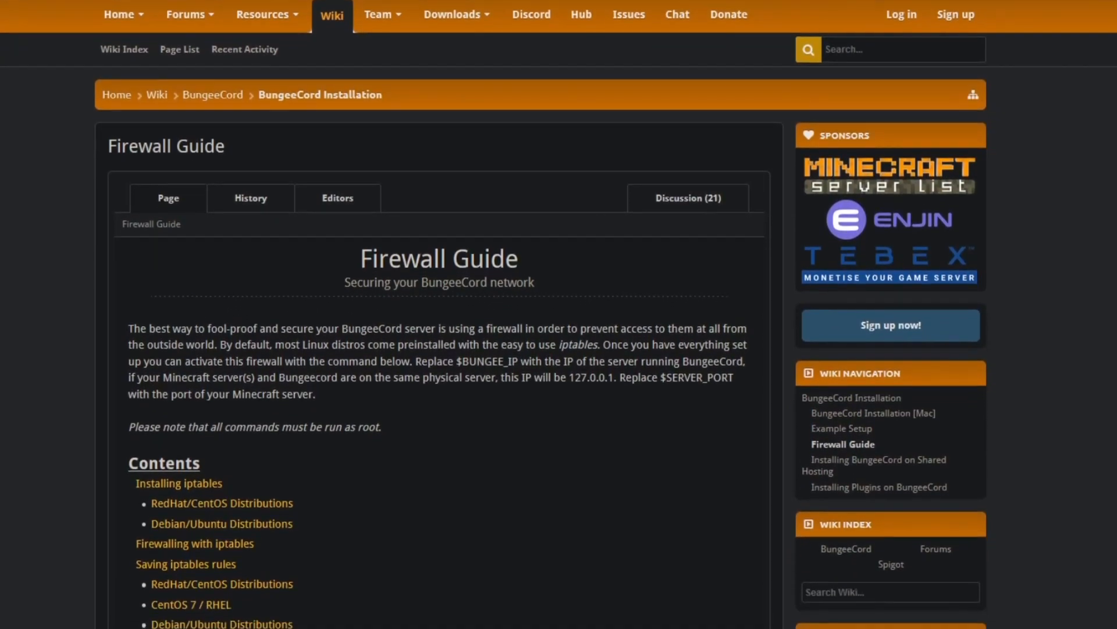
scroll("down", 3)
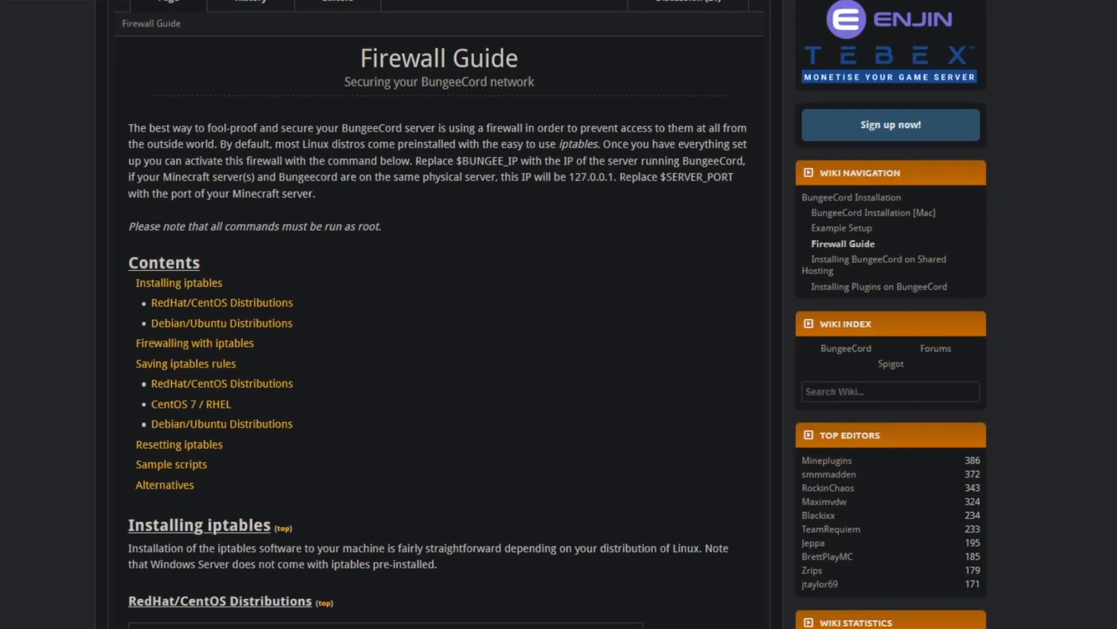
scroll("down", 3)
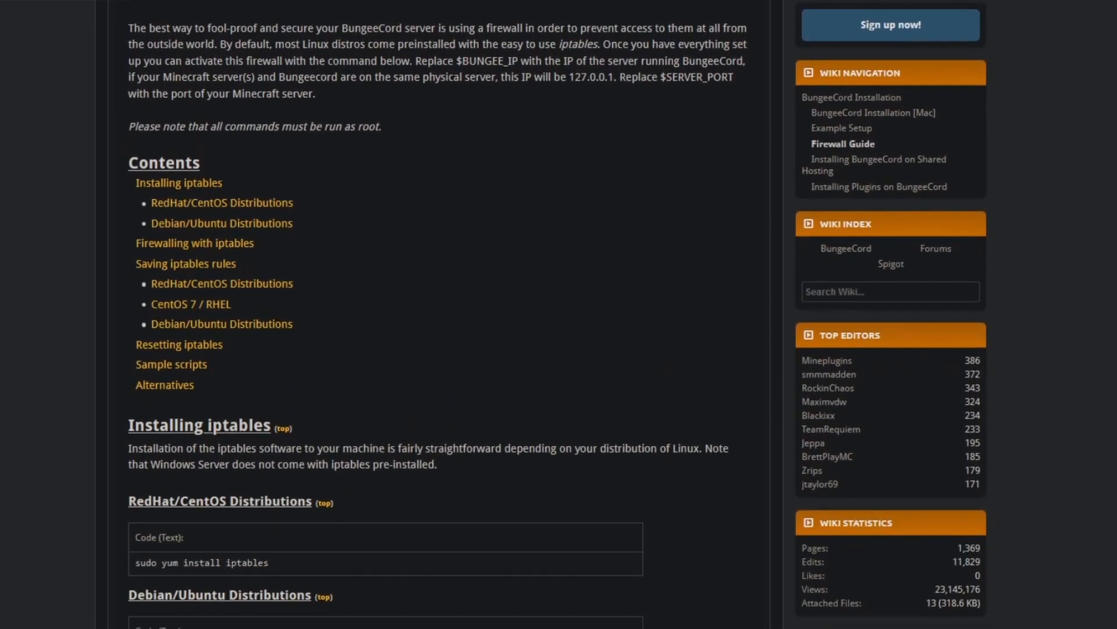
scroll("down", 3)
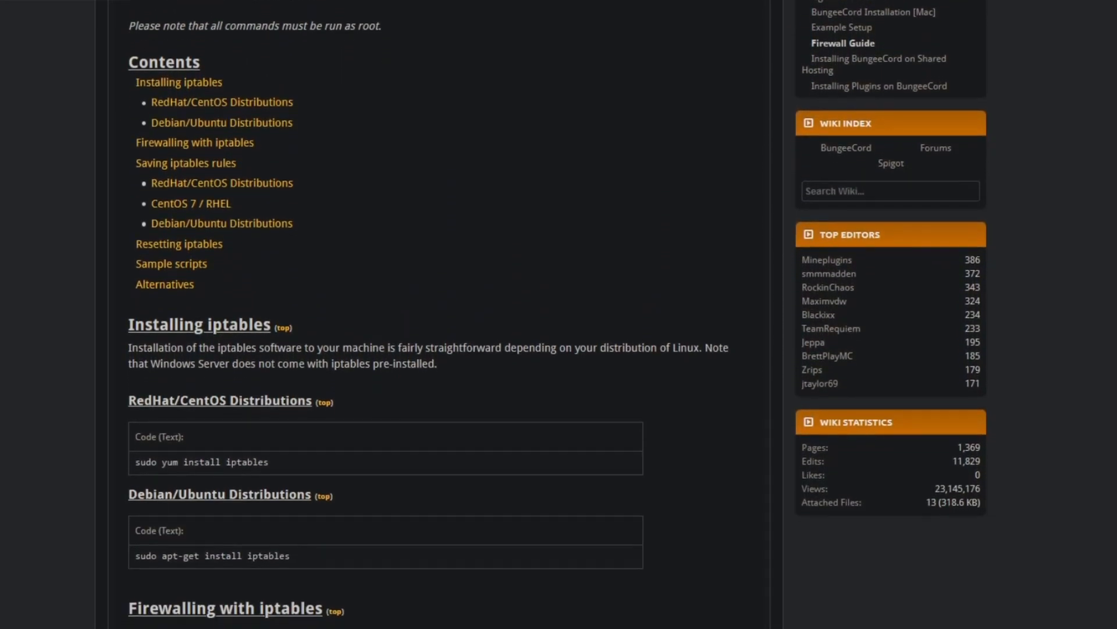
scroll("down", 3)
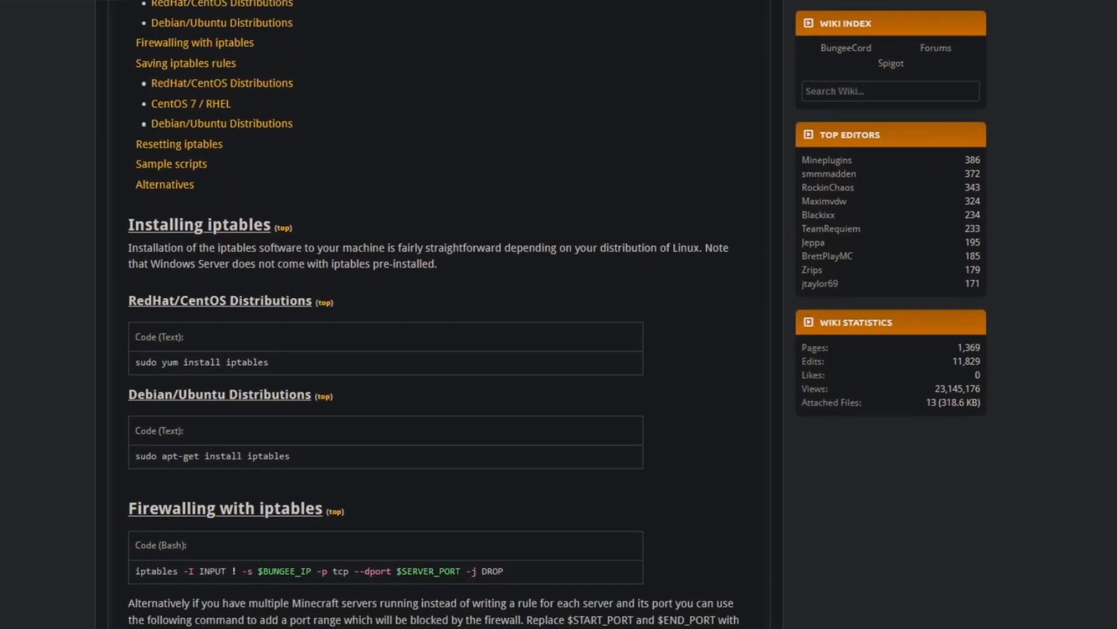
left_click(61, 10)
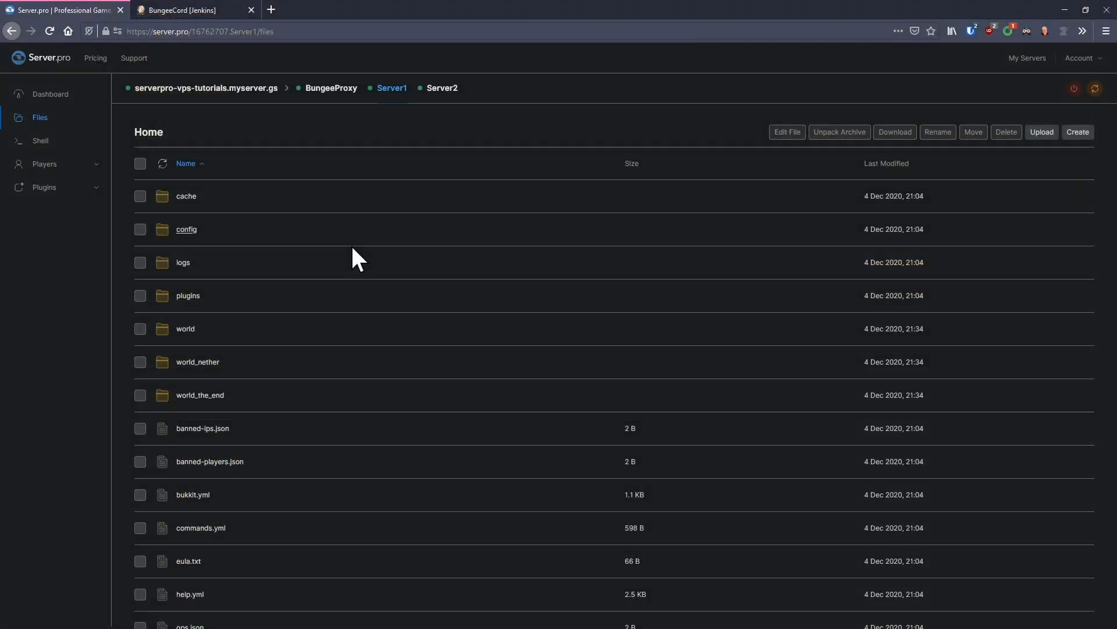
Step: Apply offline-mode to Server2's server.properties and restart BungeeProxy
left_click(442, 87)
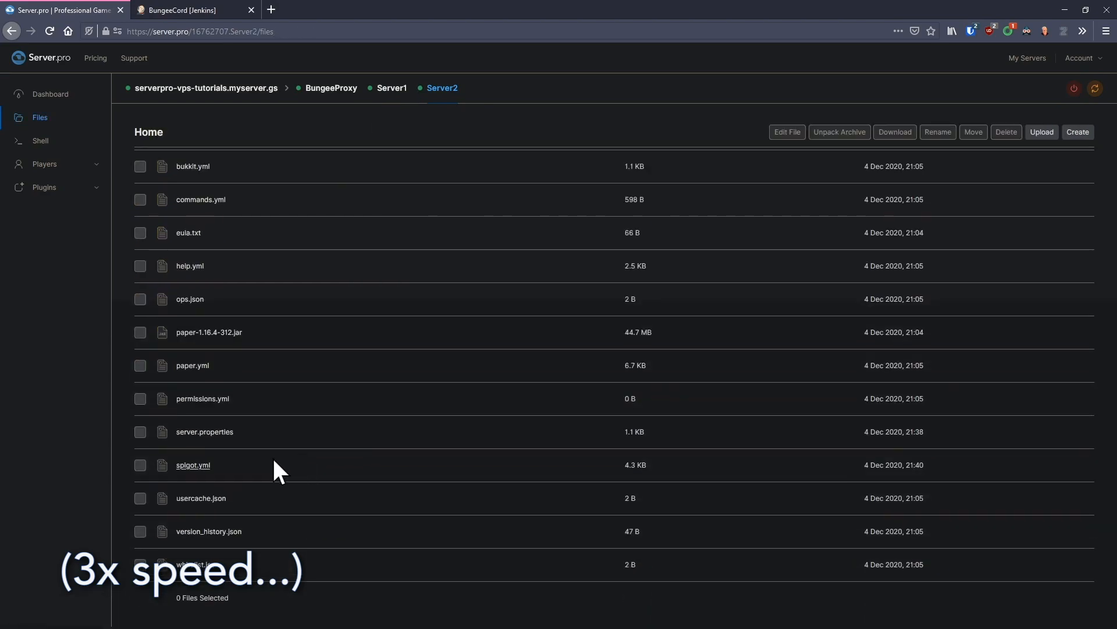
left_click(205, 431)
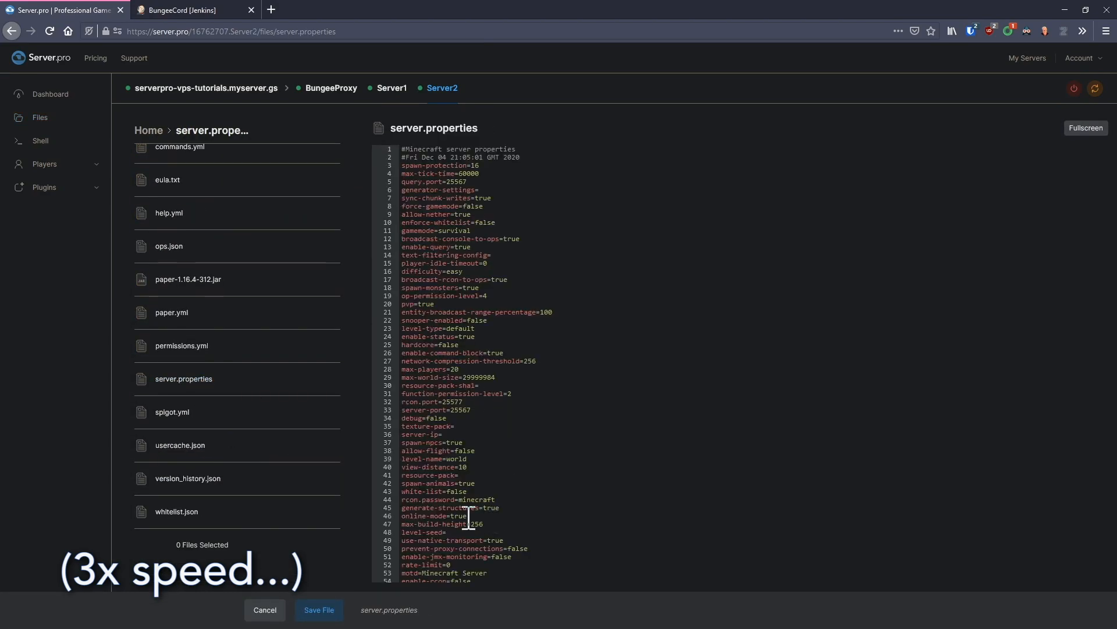
left_click(329, 87)
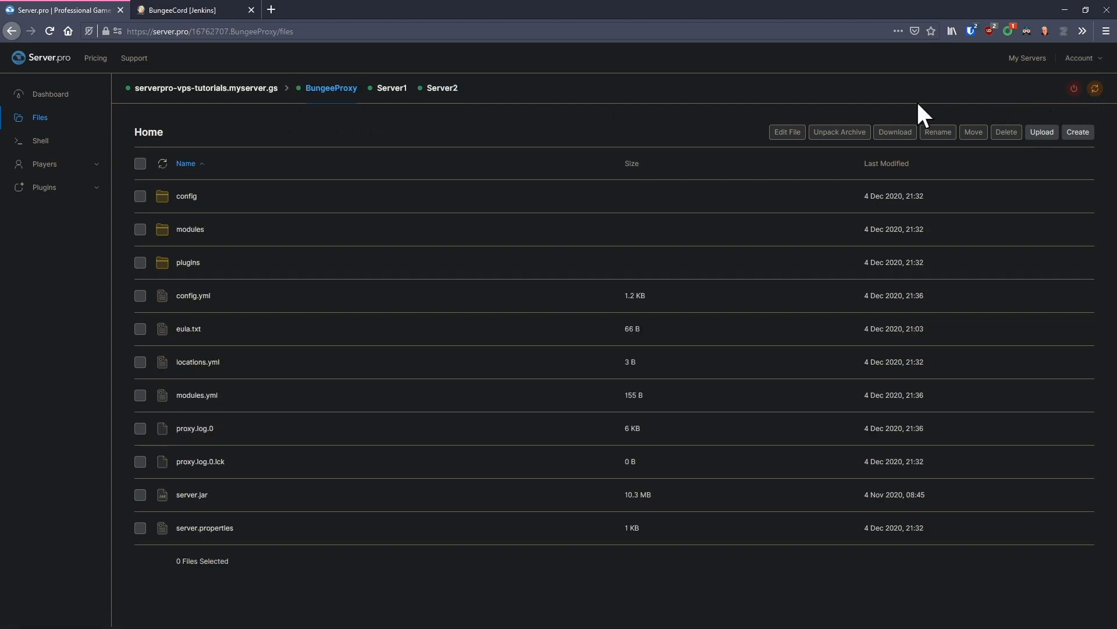
left_click(40, 141)
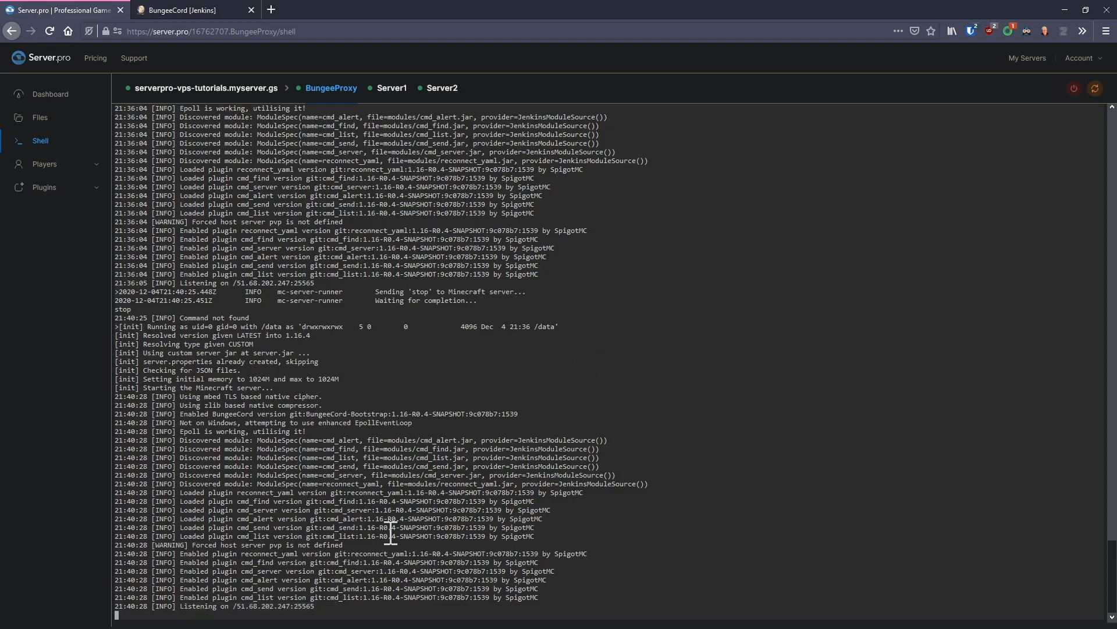
Step: Show the VPS dashboard with its connection details and hostname
scroll("down", 3)
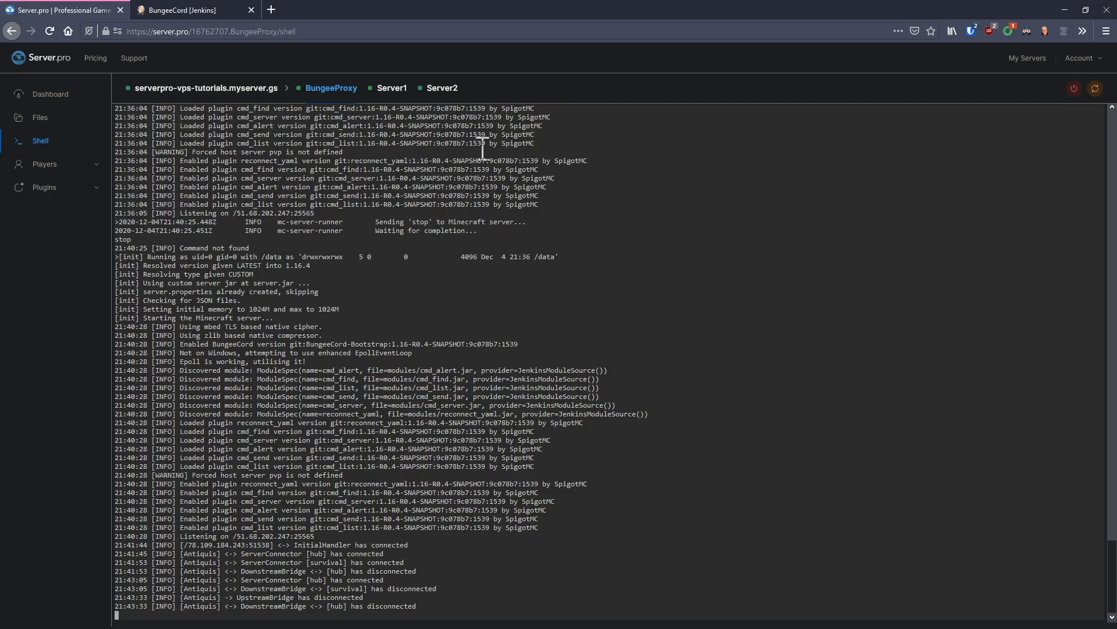
left_click(205, 88)
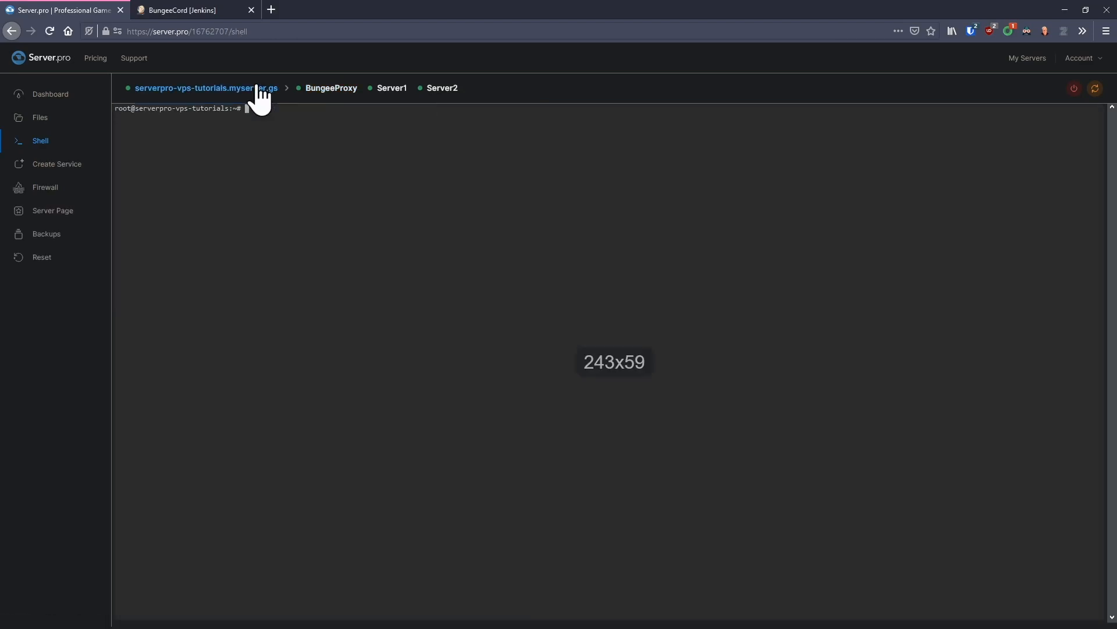
left_click(50, 93)
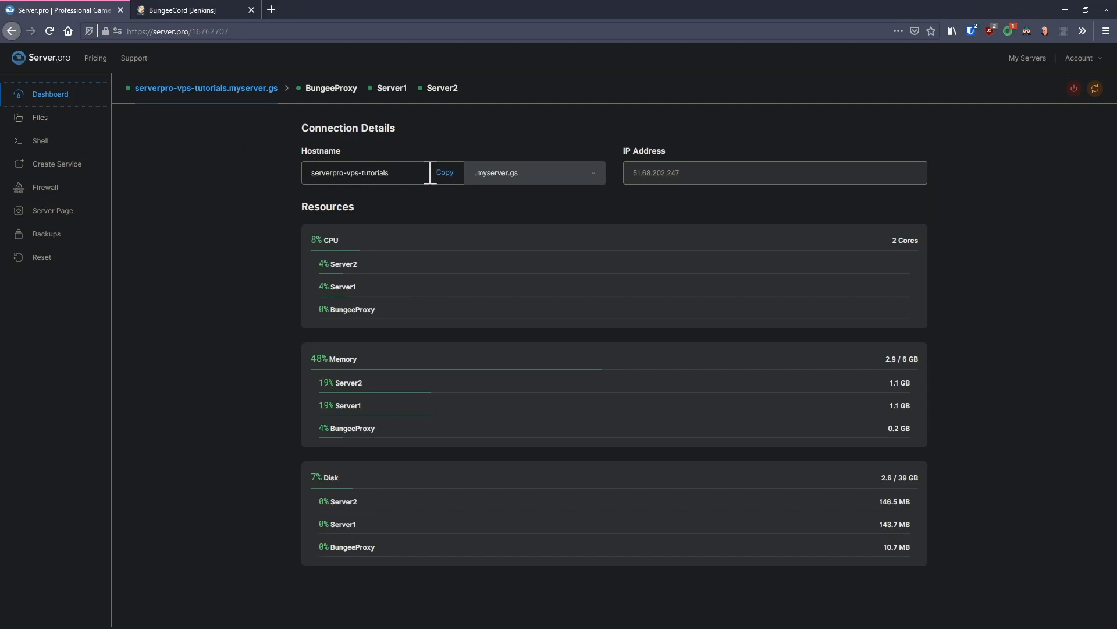
Step: Join the network by direct connection to serverpro-vps-tutorials.myserver.gs, landing in the hub
left_click(443, 173)
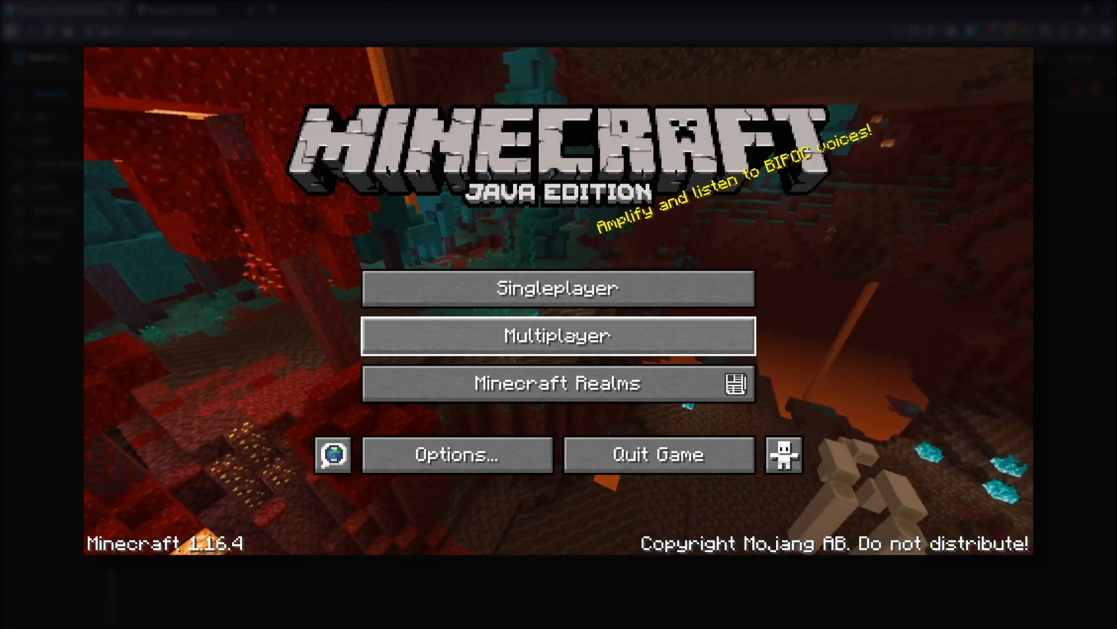
left_click(558, 335)
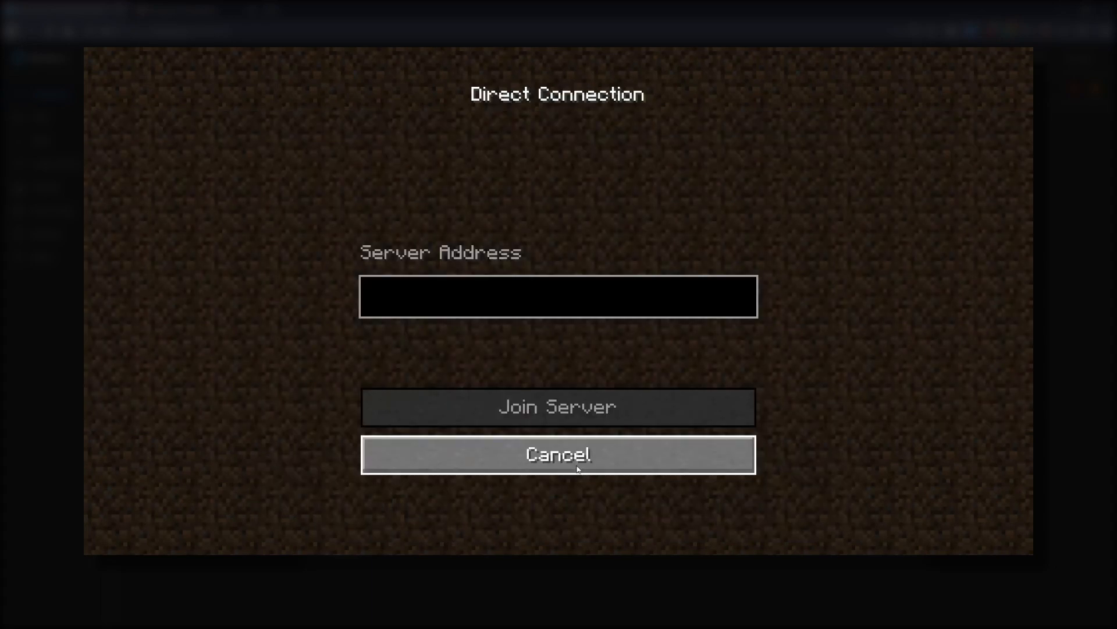
type("serverpro-vps-tutorials.myserver.gs")
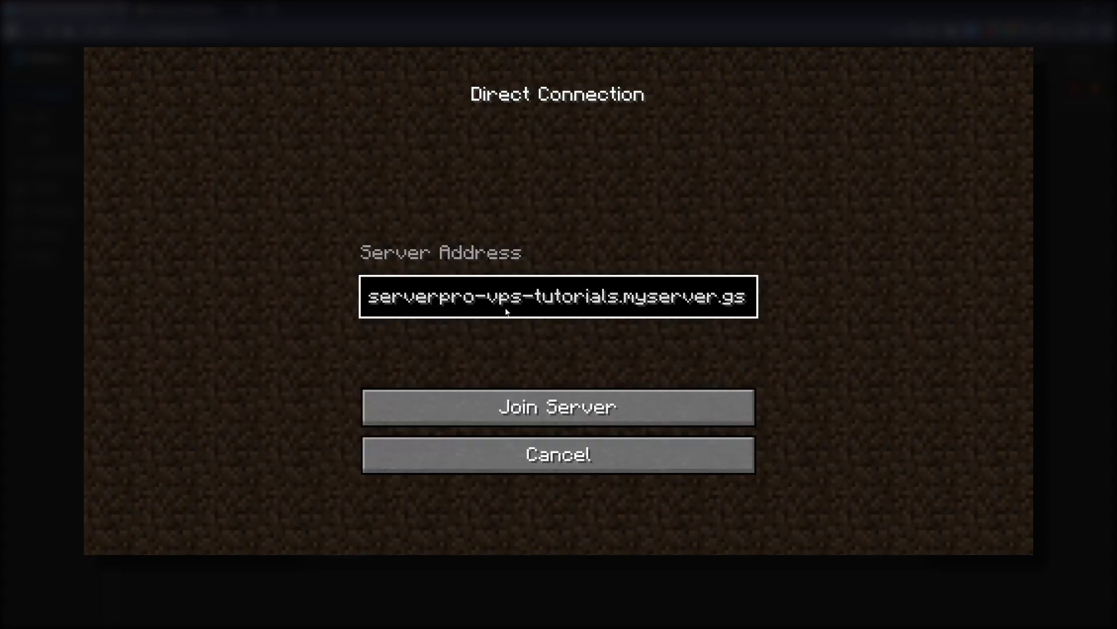
left_click(558, 406)
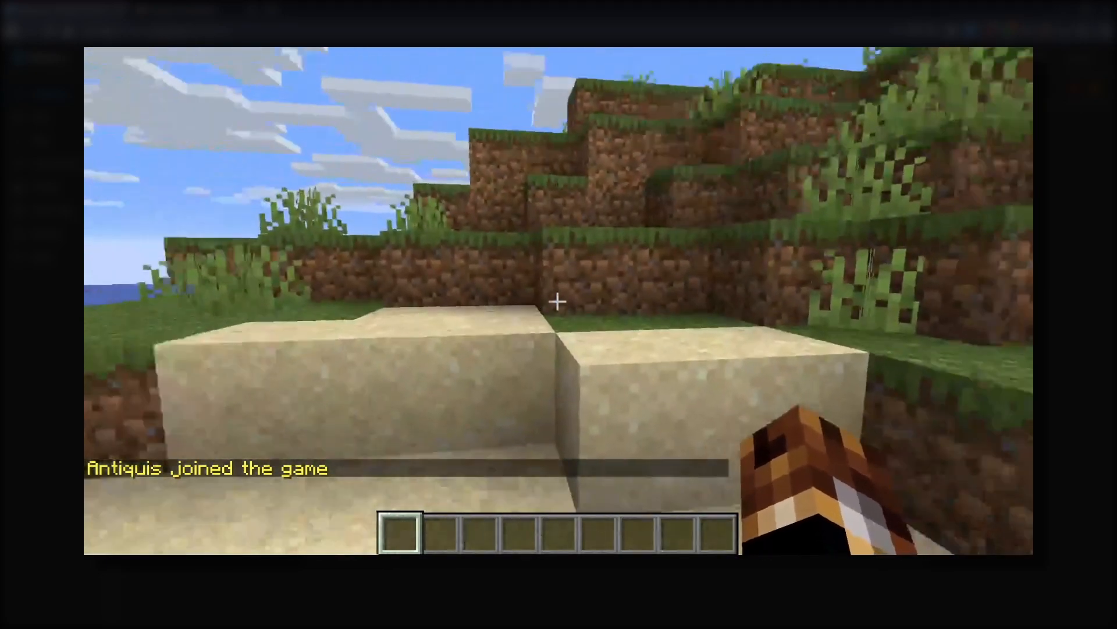
Step: Switch to the survival server with /server survival, then start /server hub to return
type("/server")
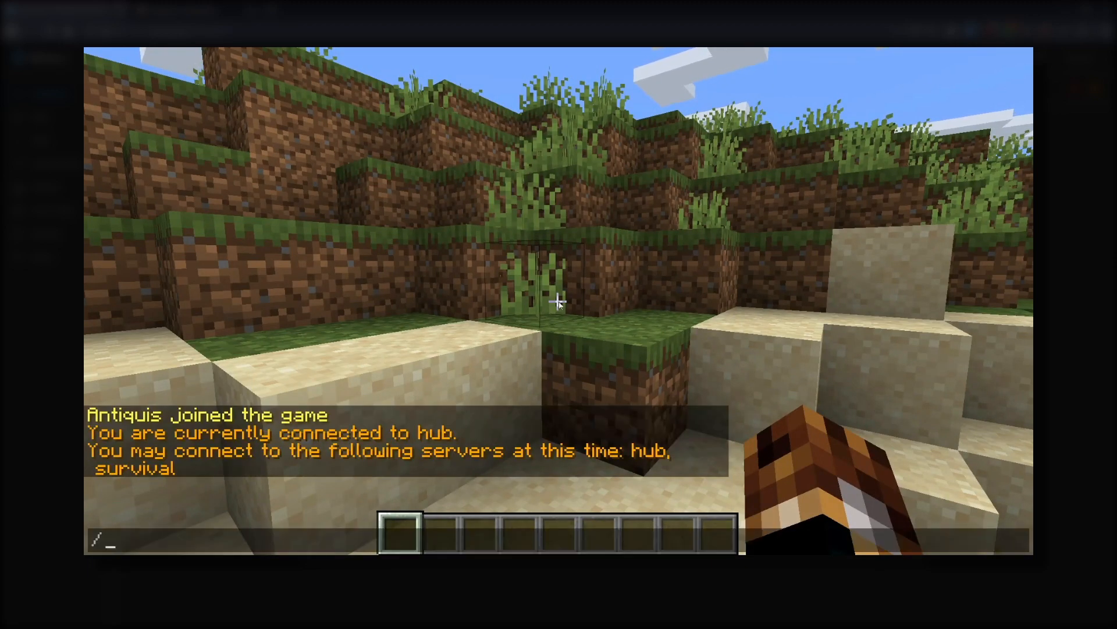
type("server survival")
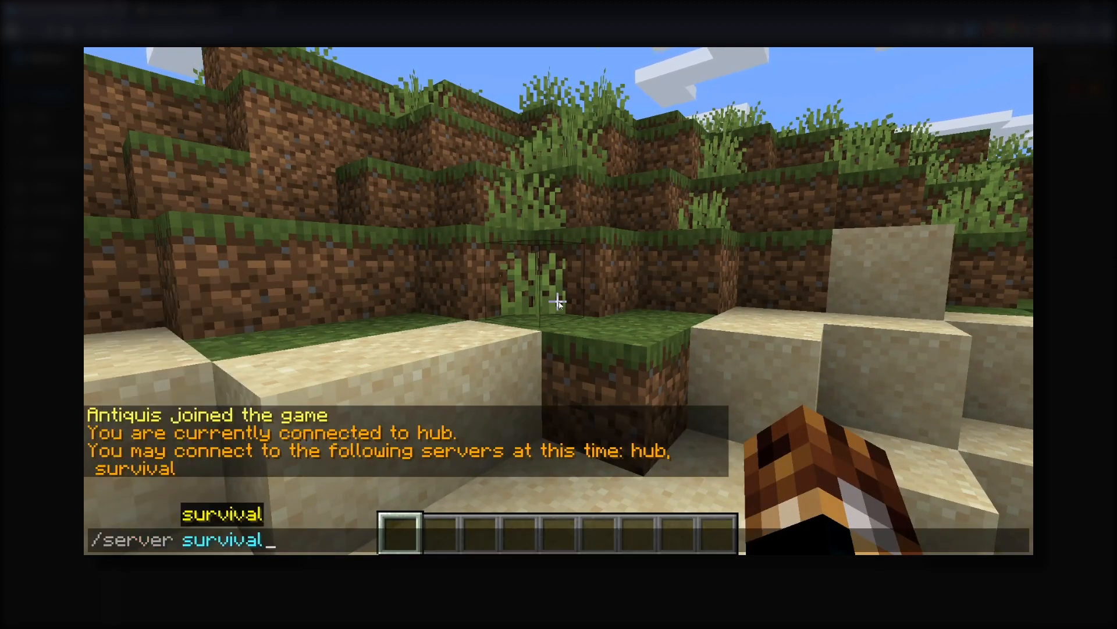
key("enter")
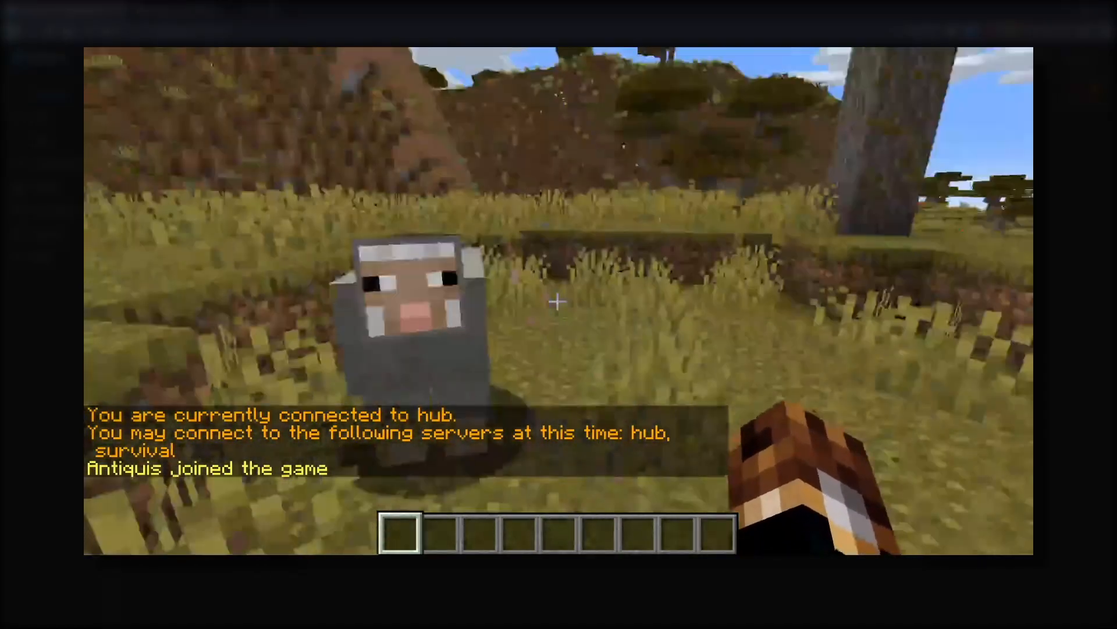
type("/server hub")
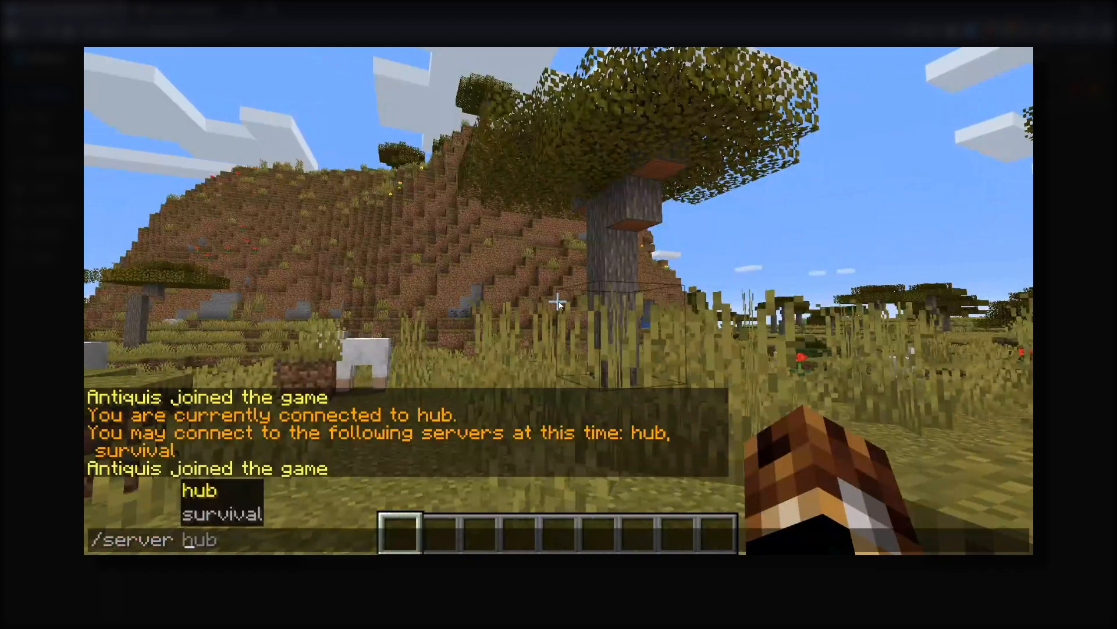